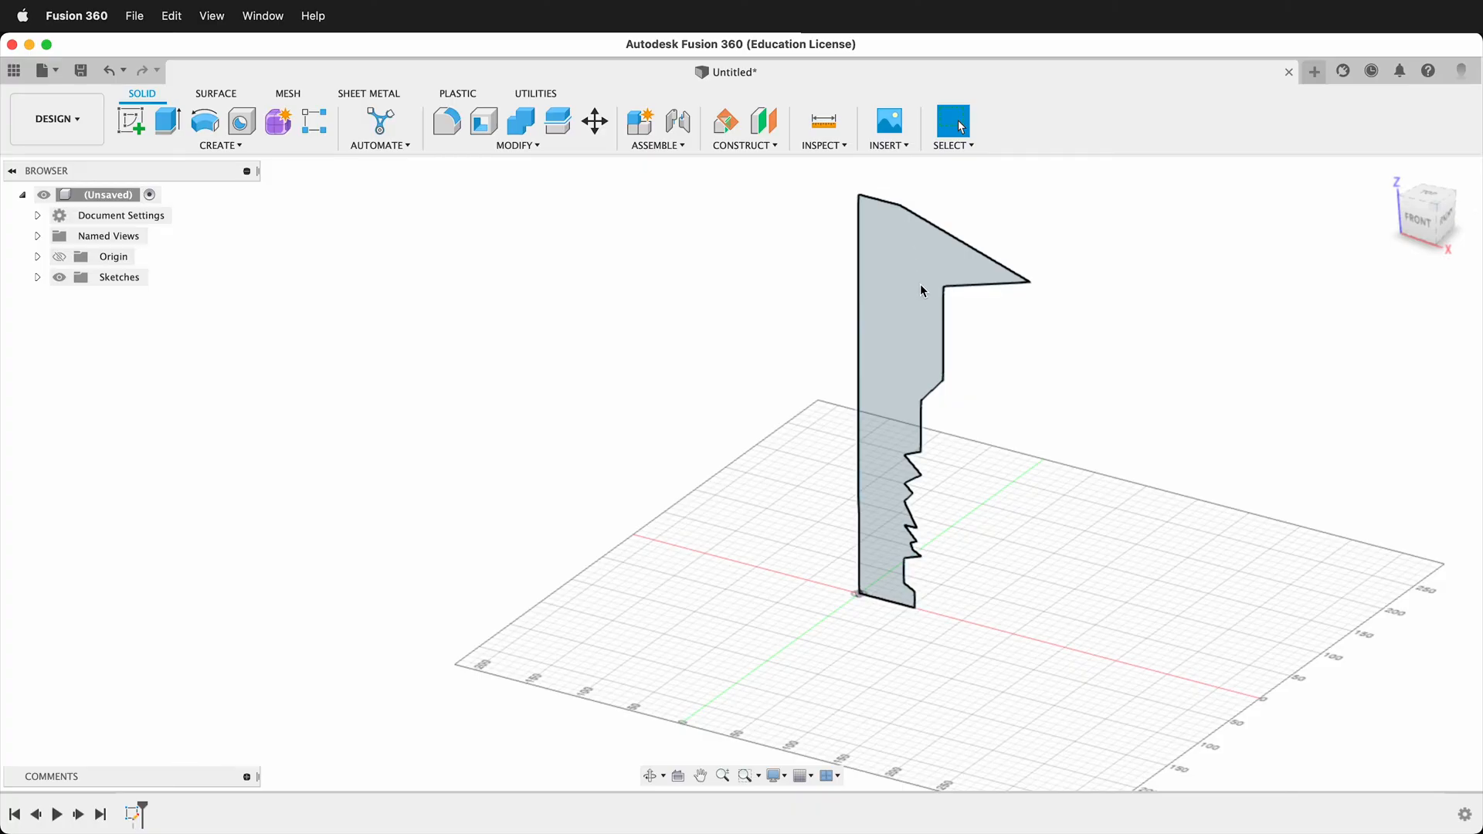
Select the stepped tower profile in the canvas
click(860, 598)
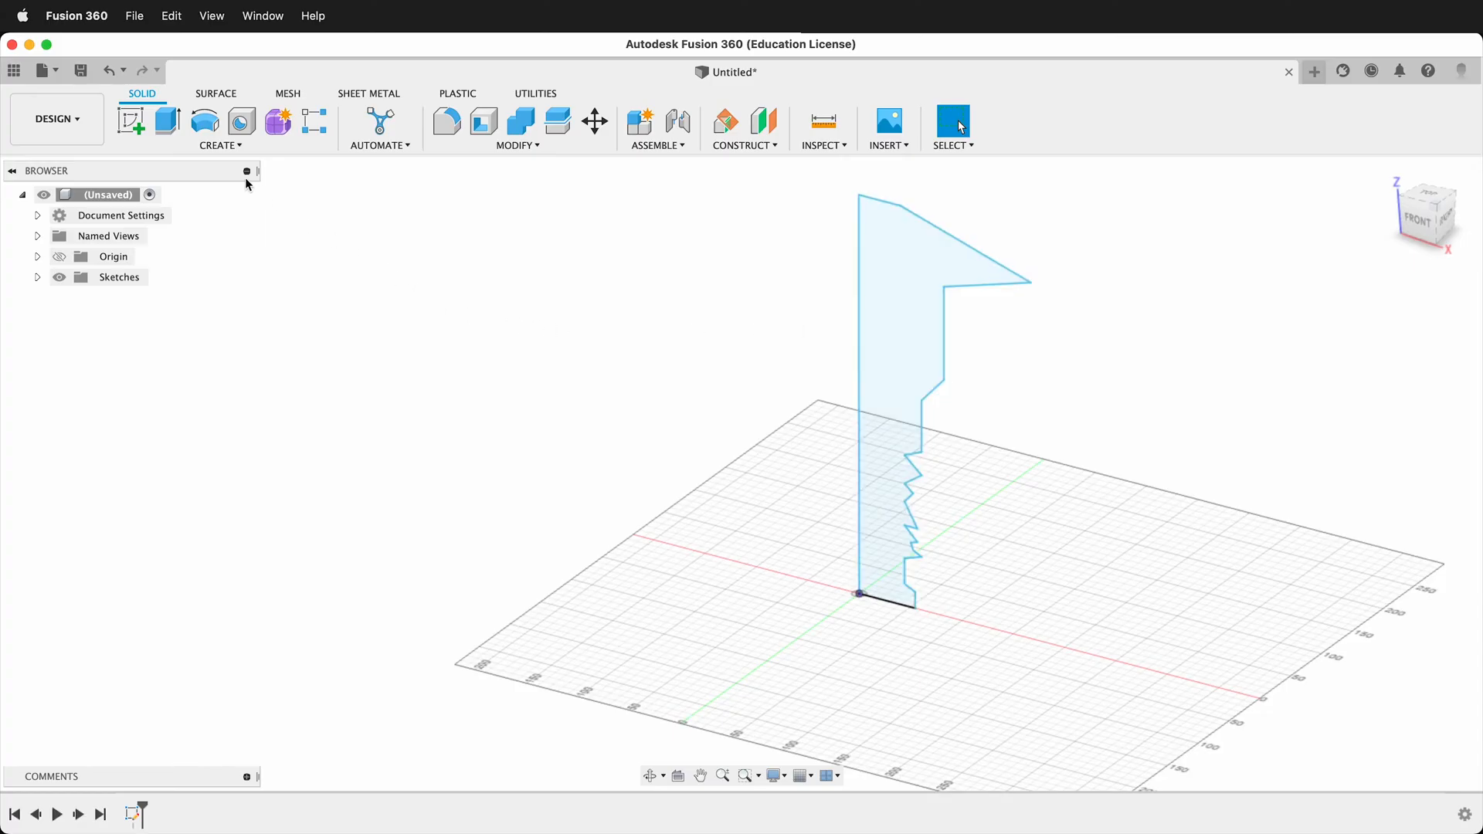
mouse_move(204, 120)
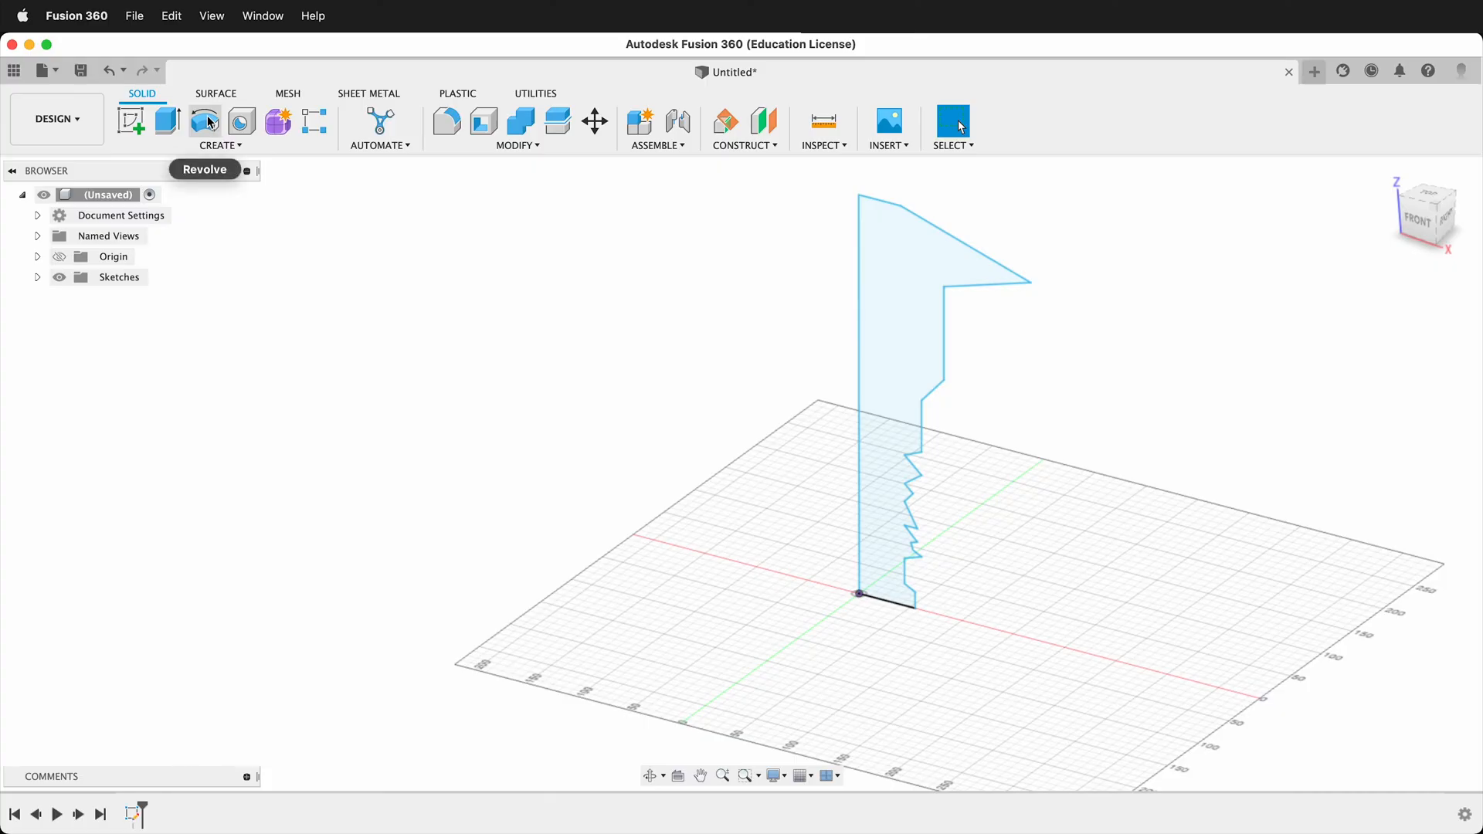
Start a Revolve on the tower profile about its vertical edge
click(219, 145)
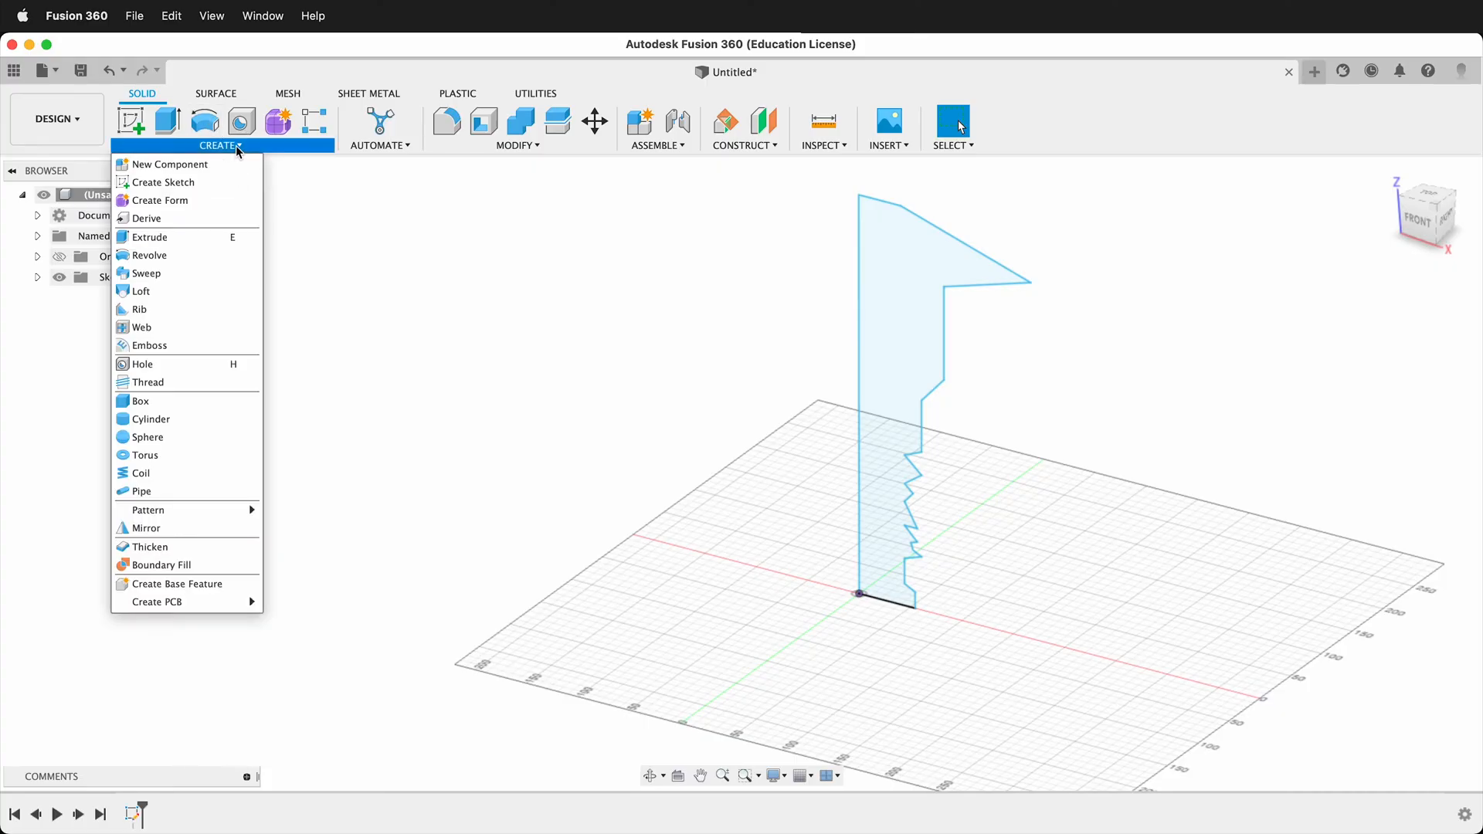
click(150, 255)
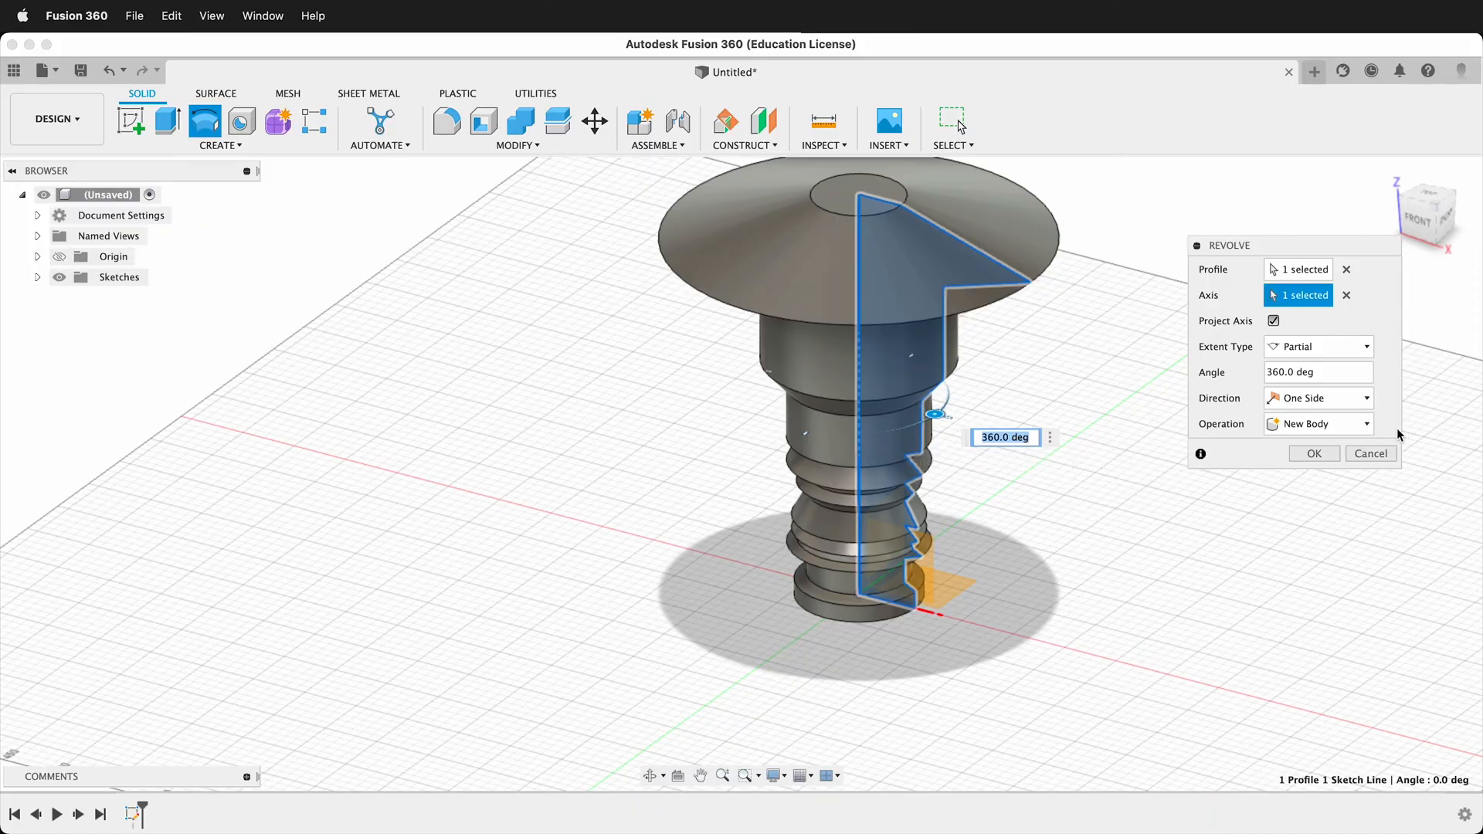
mouse_move(1069, 580)
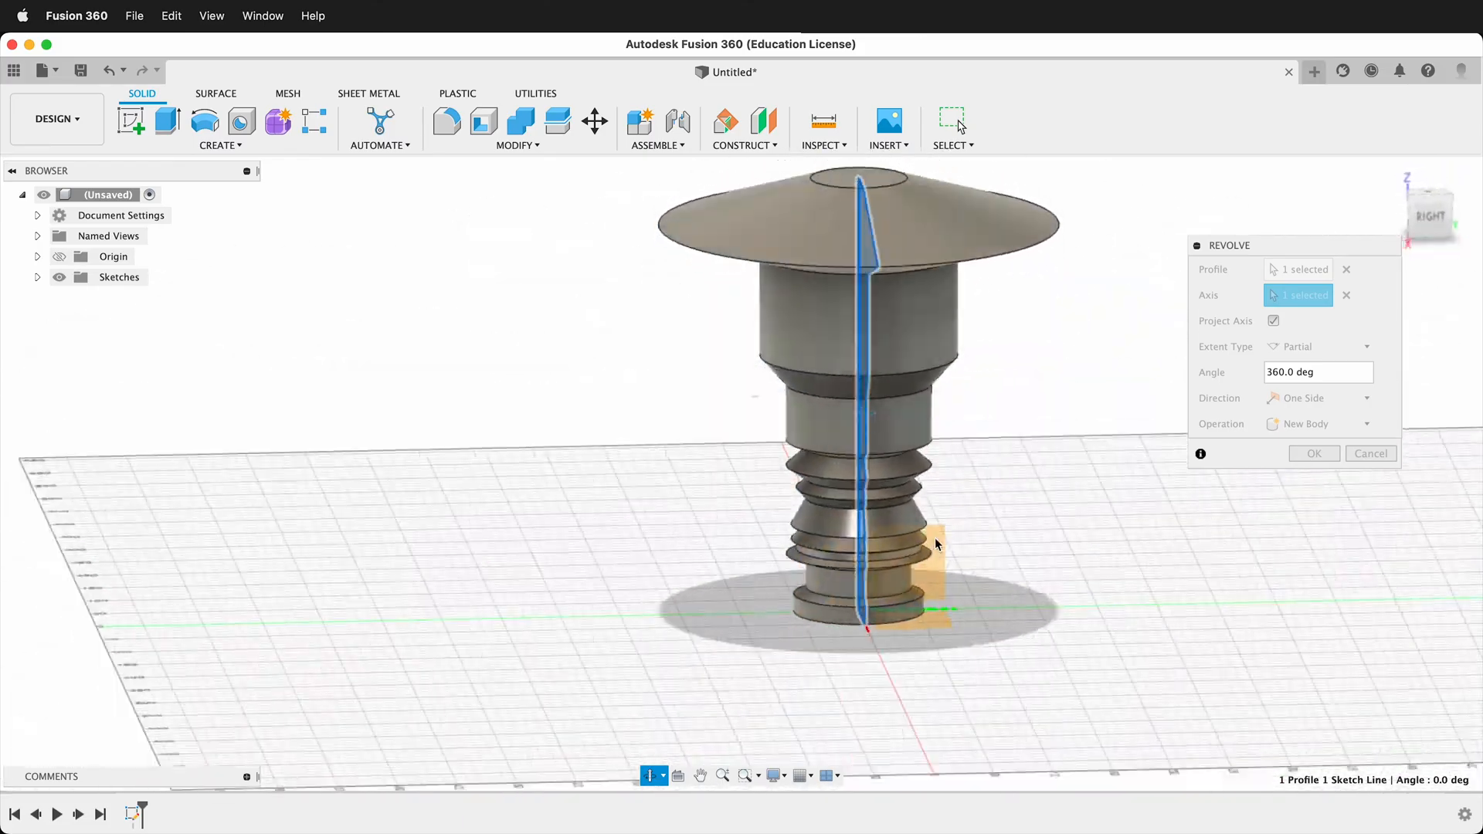
Try a 10.0 deg angle, then commit the revolve as a Full turn solid body
drag(936, 544, 1145, 534)
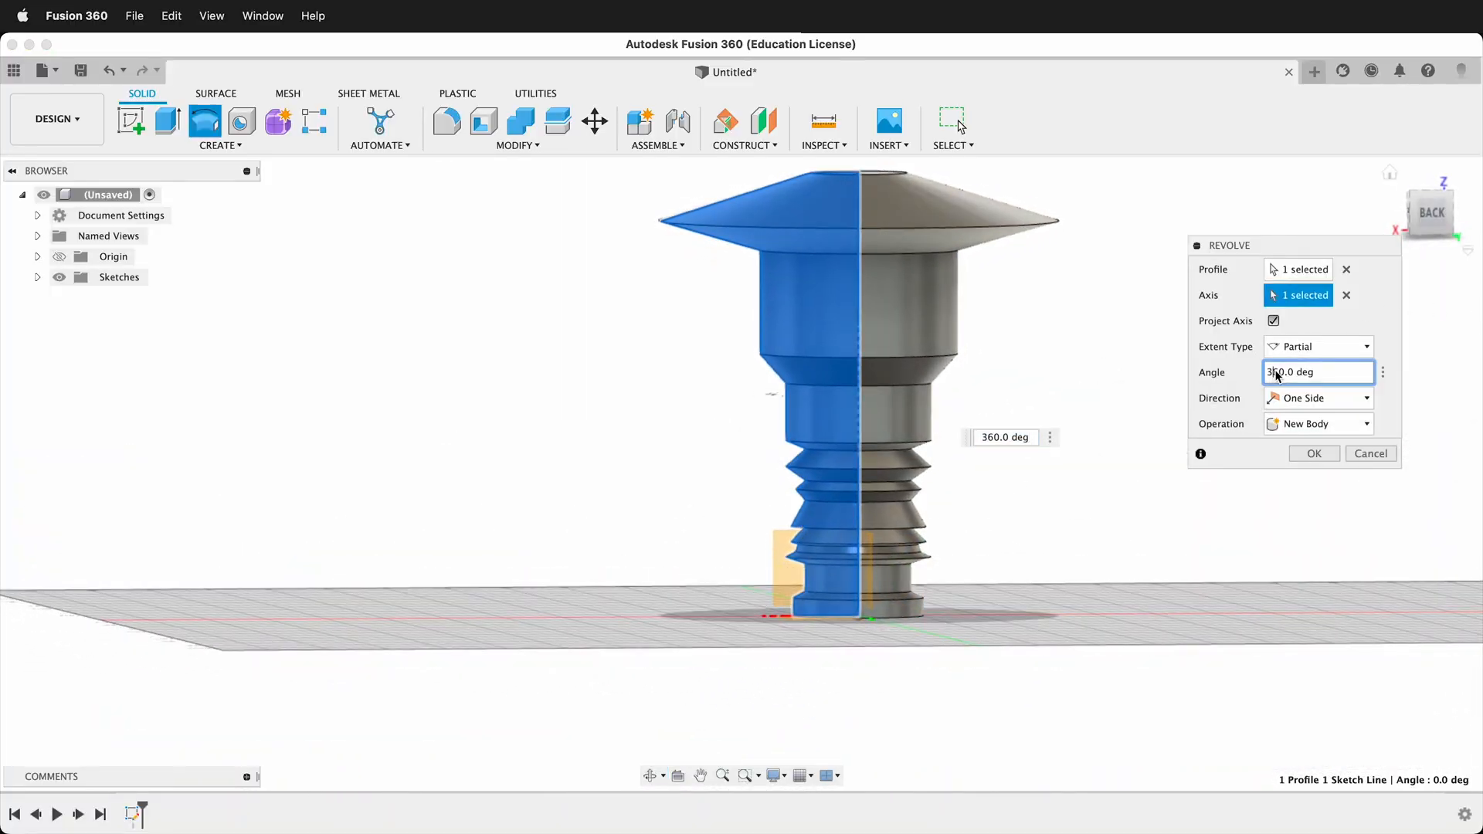
text(10.0 deg)
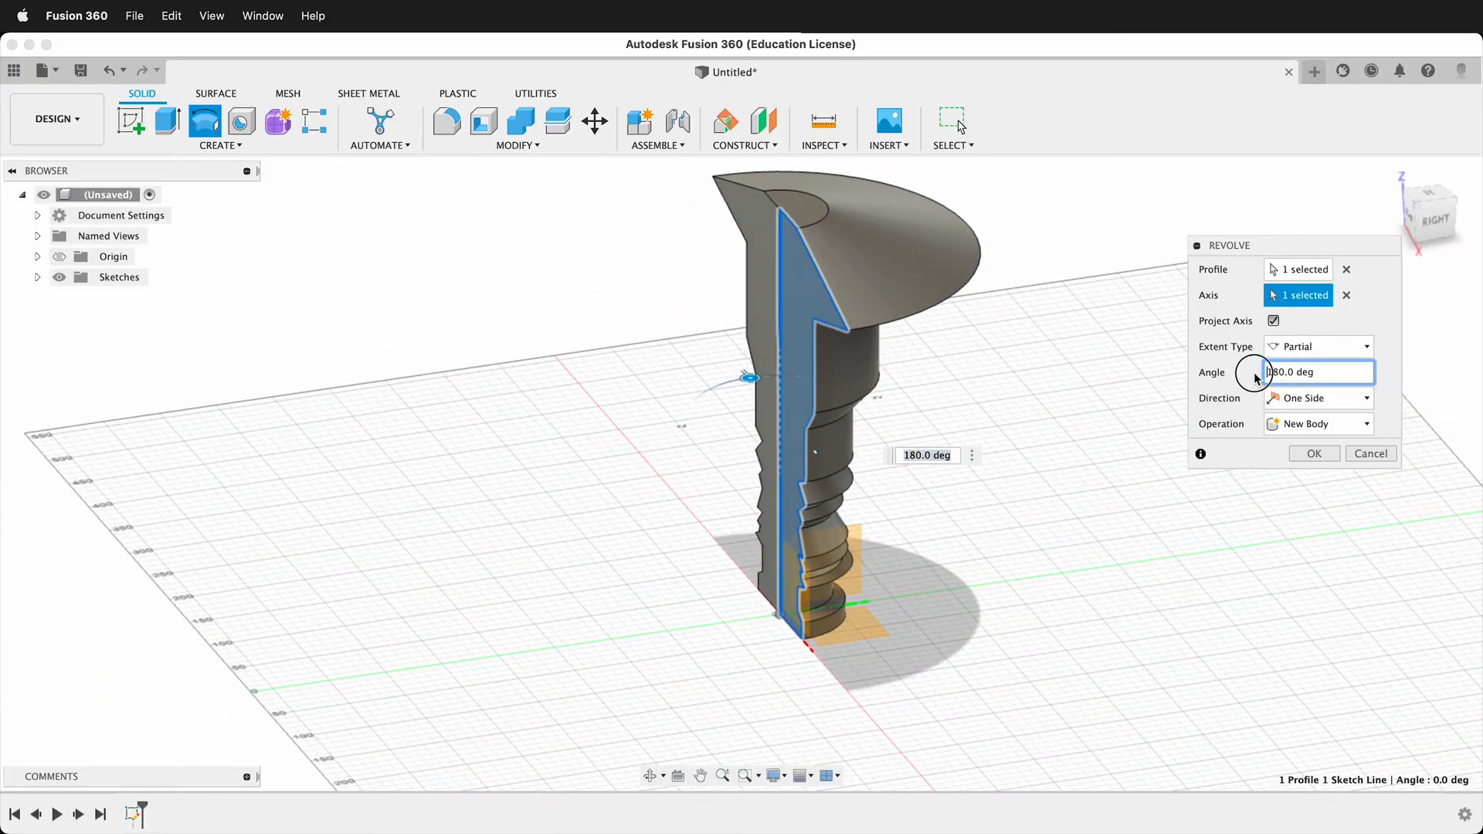
click(1315, 347)
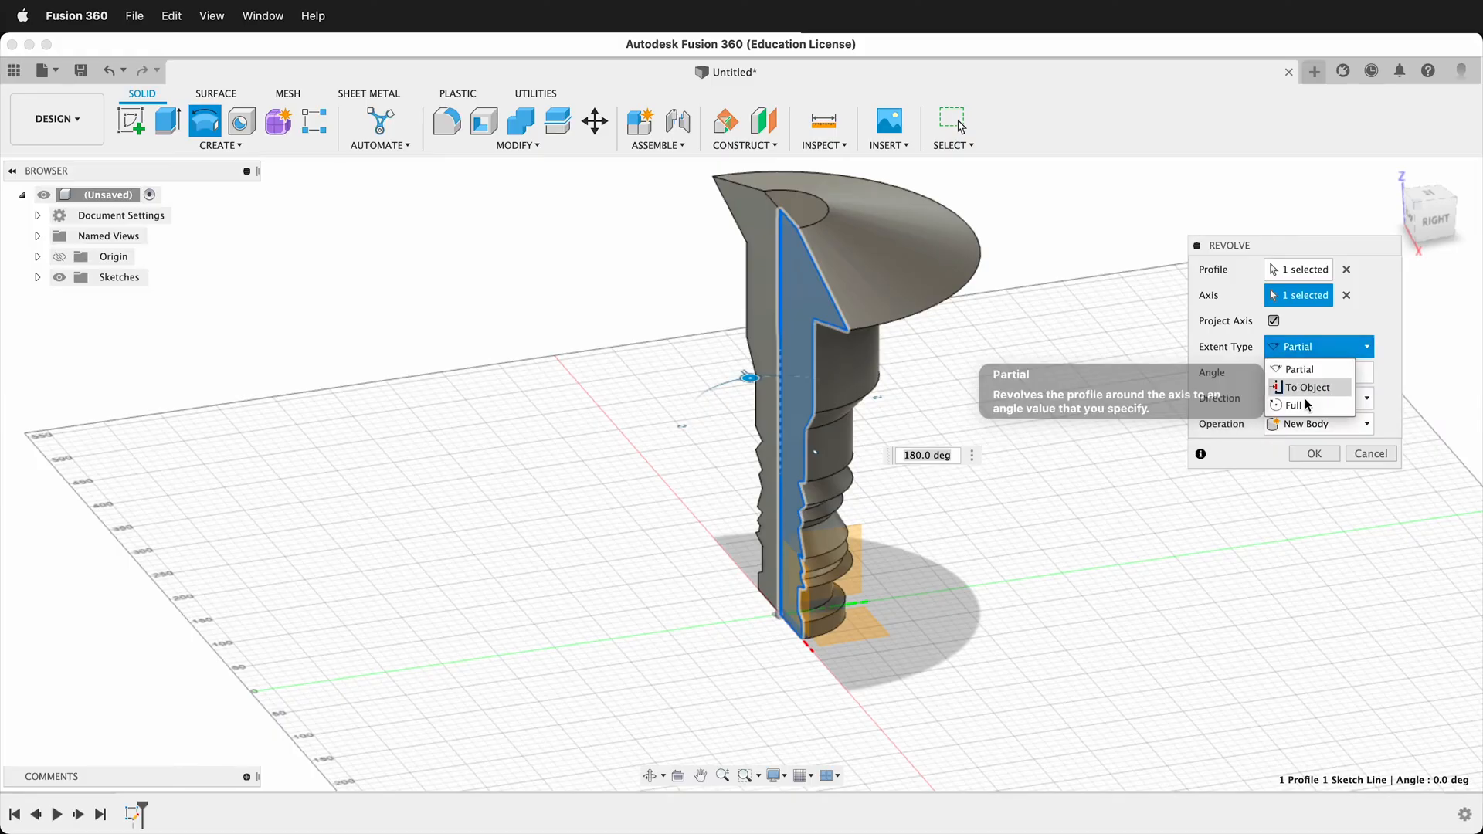
click(1294, 405)
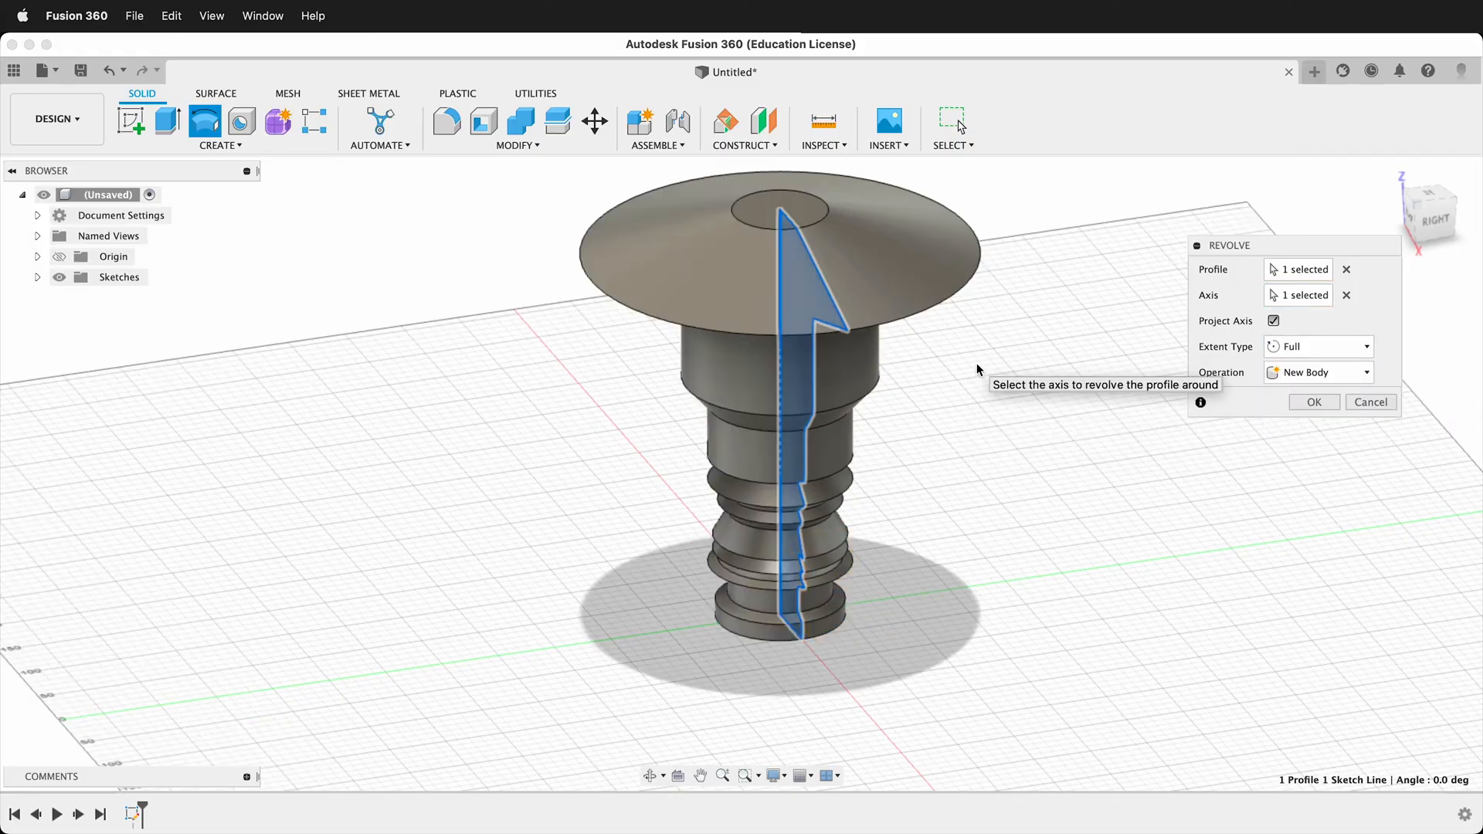
click(1318, 346)
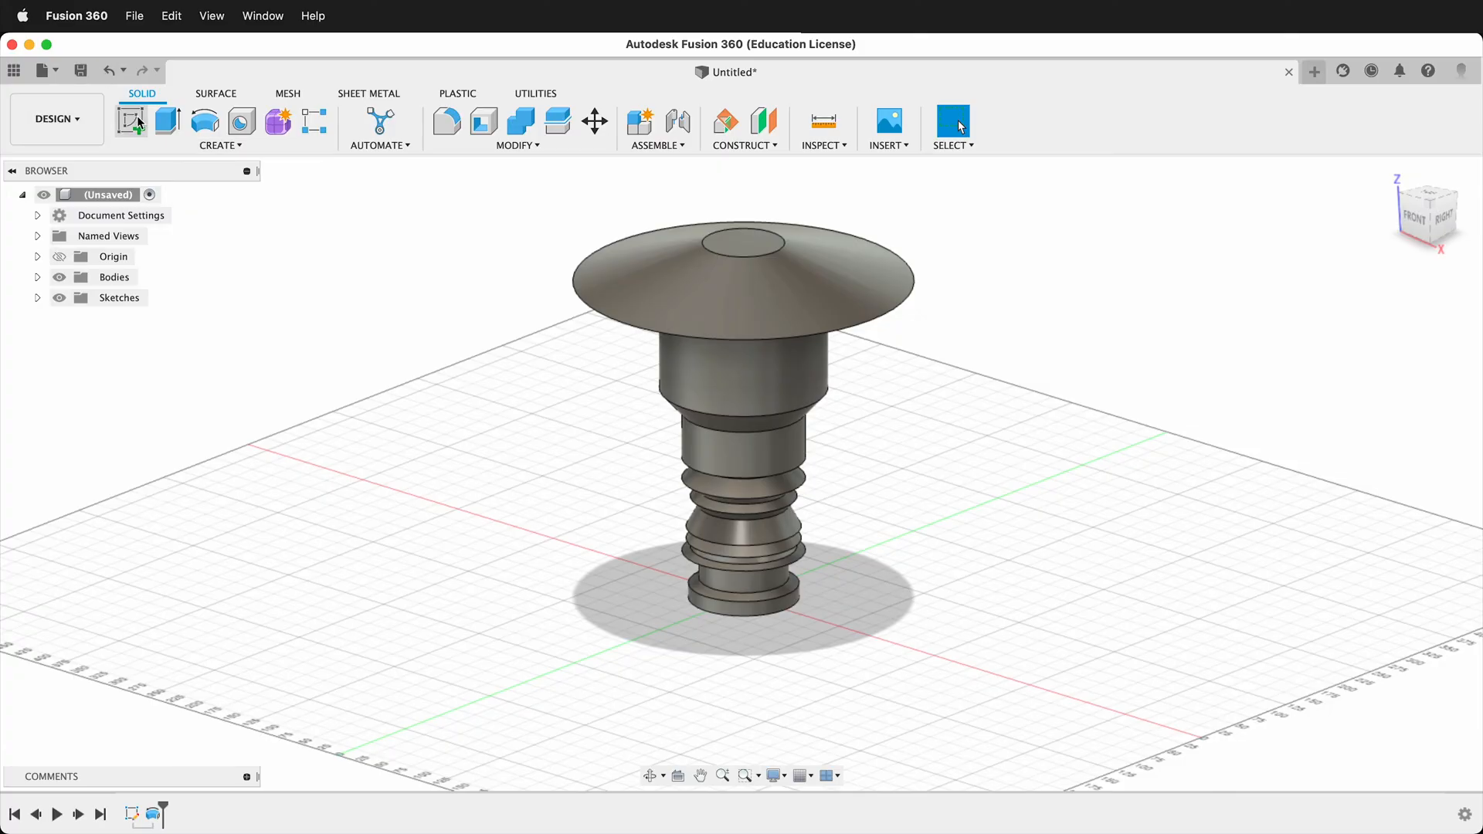
Sketch the mushroom profile with a tangent arc top on the front plane and finish it
click(130, 120)
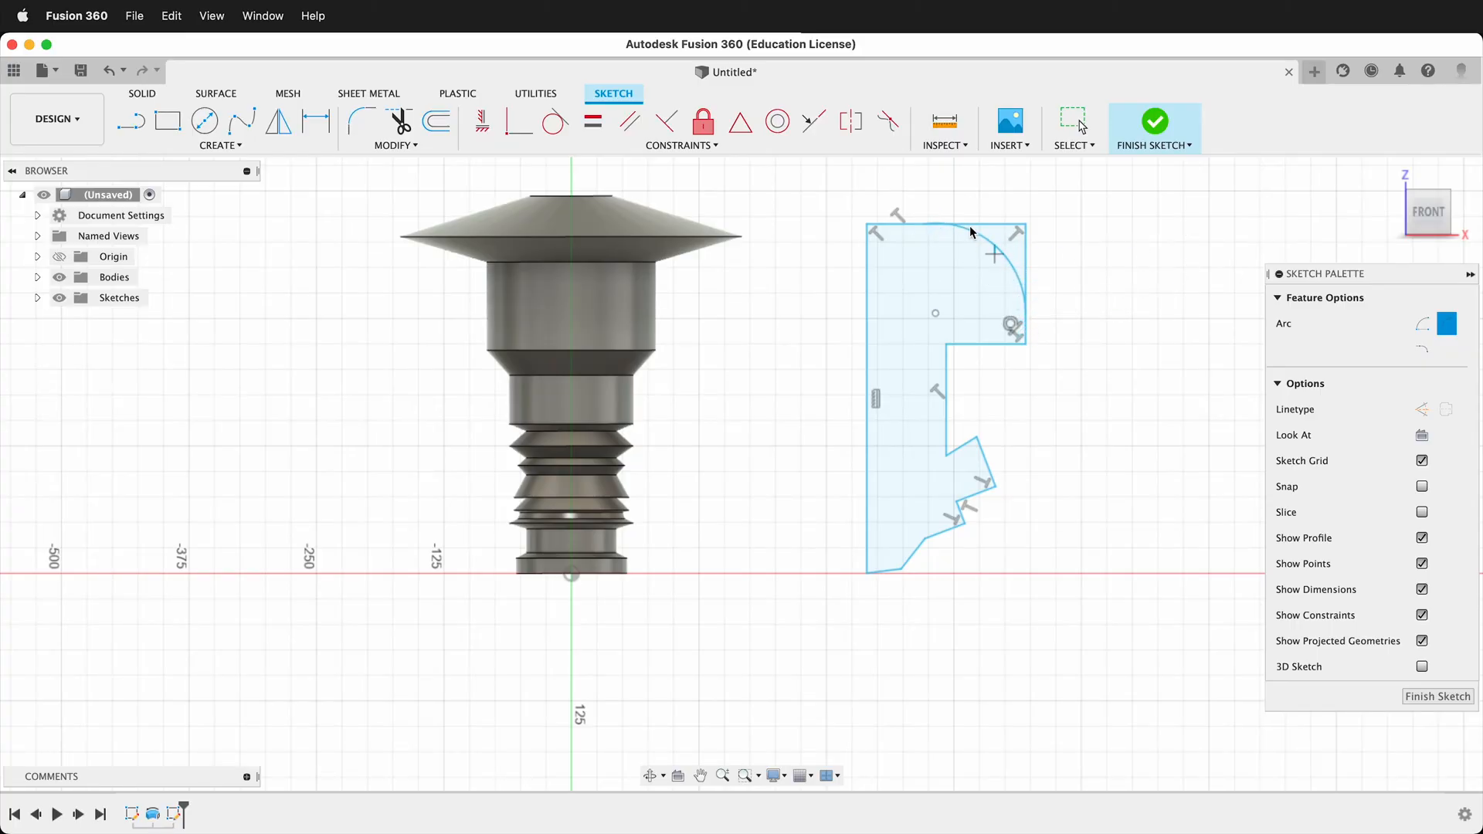
click(556, 120)
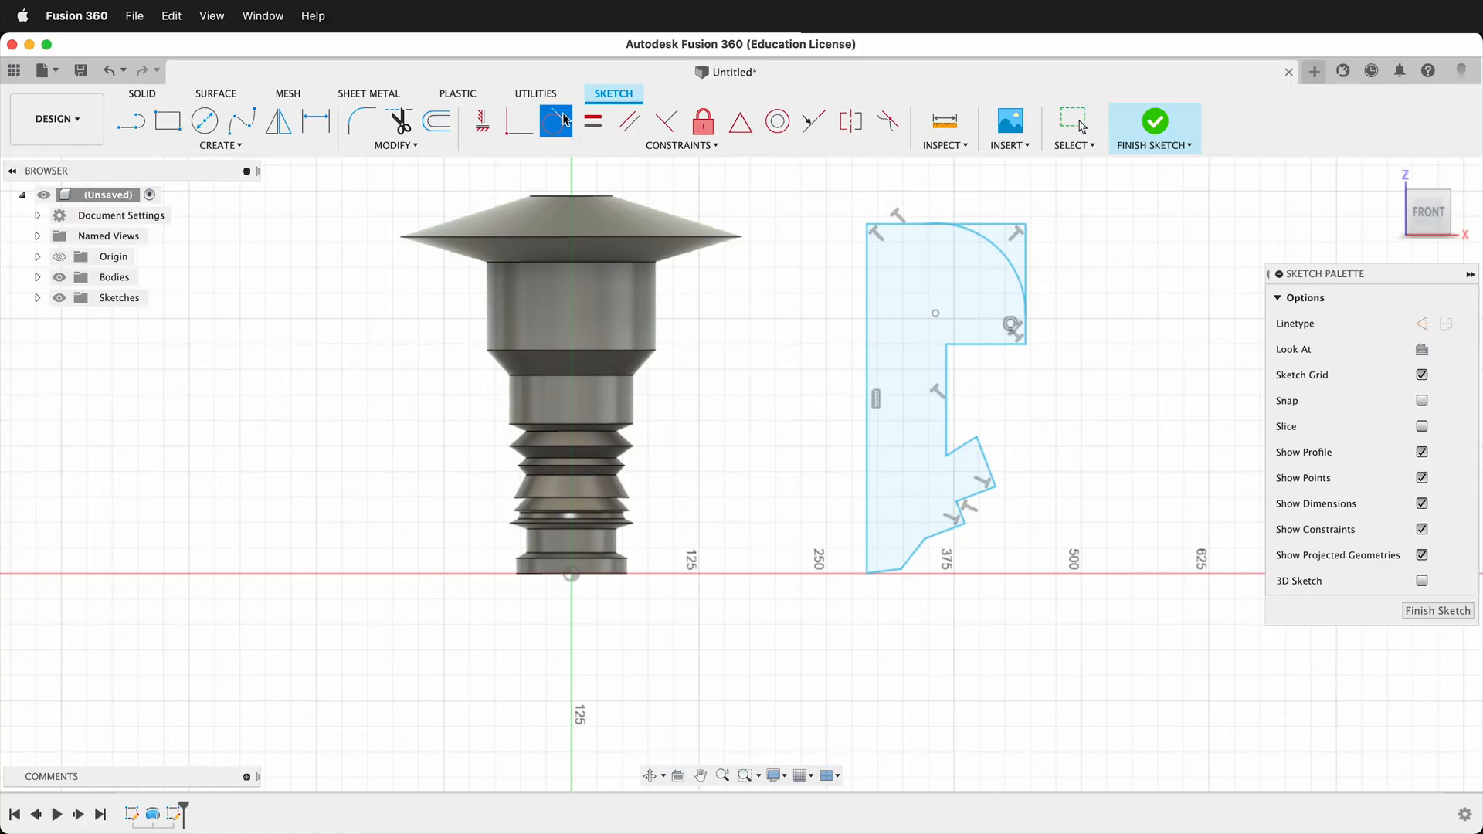
click(894, 227)
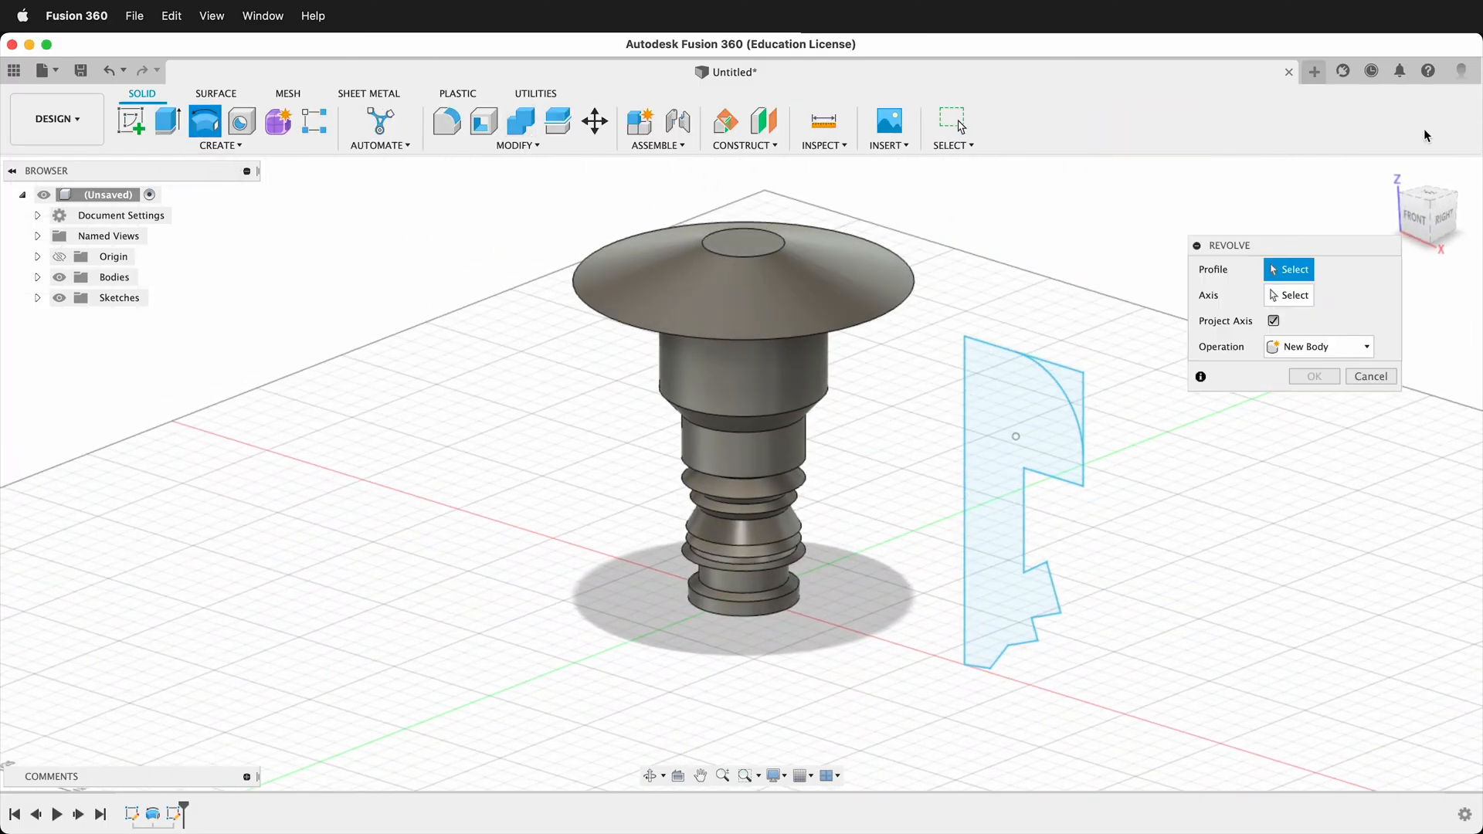
Revolve the mushroom profile about its vertical line as a New Body
click(1040, 379)
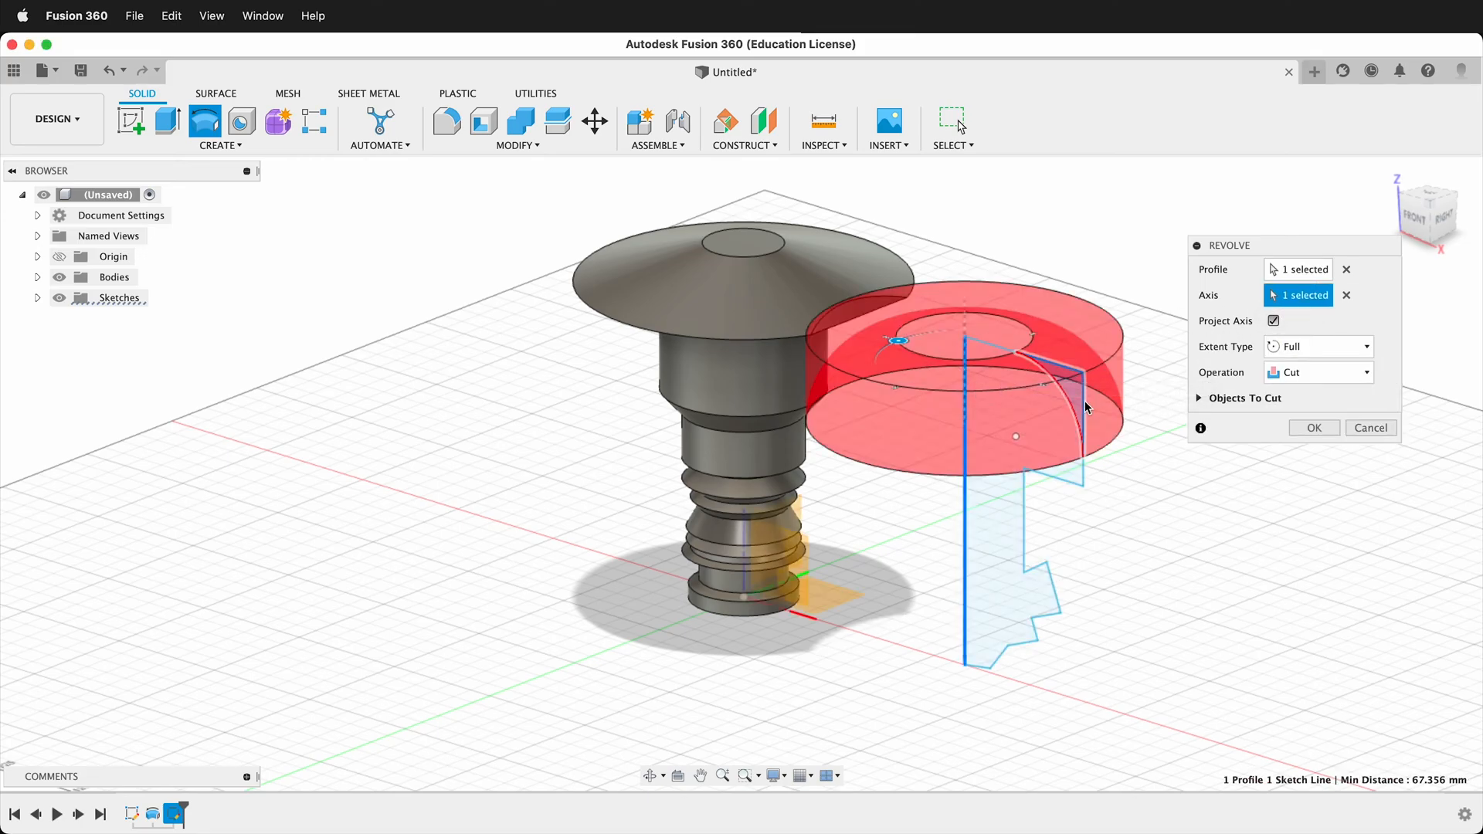
click(1318, 372)
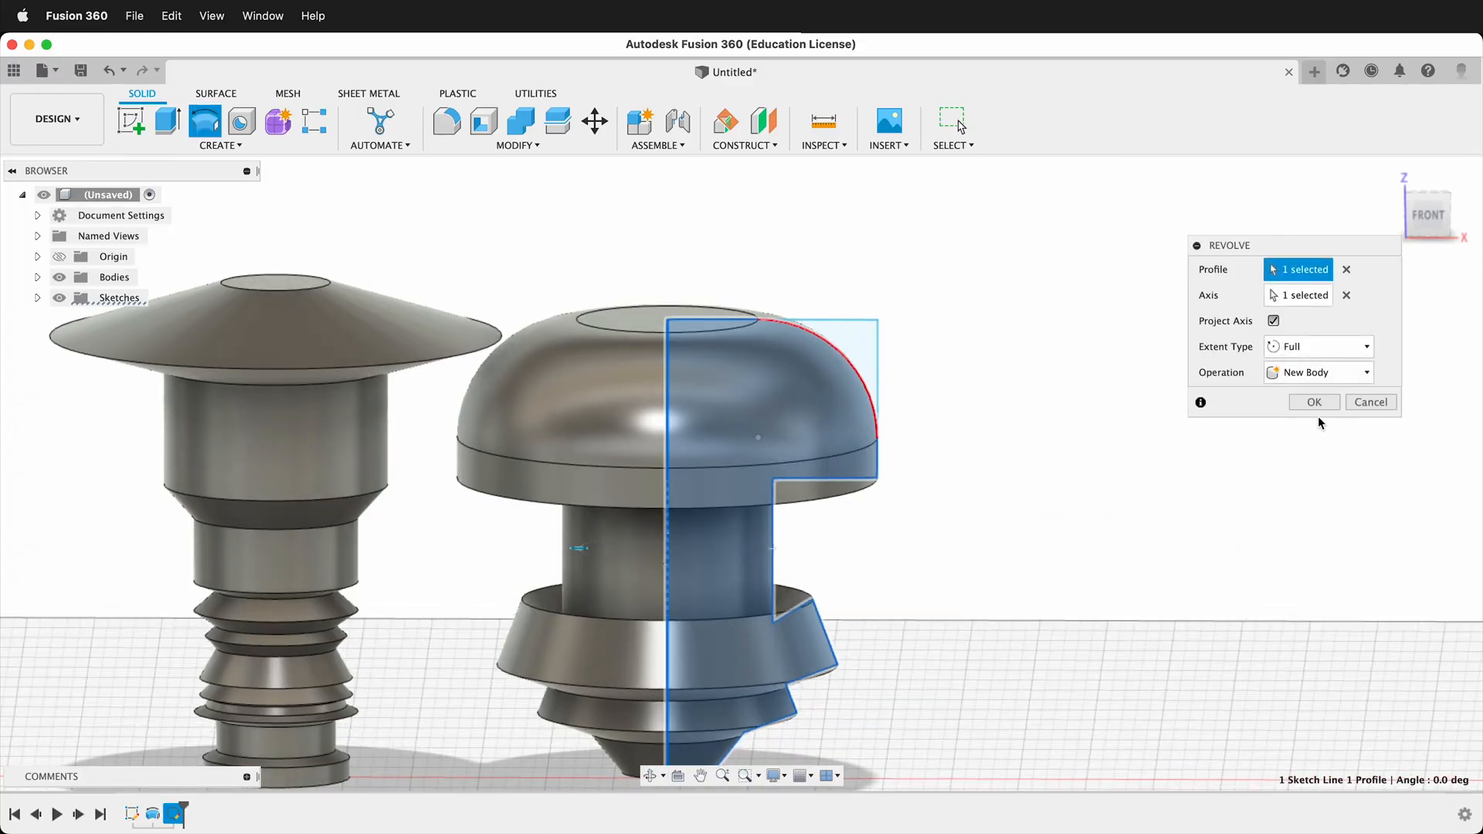
mouse_move(1313, 417)
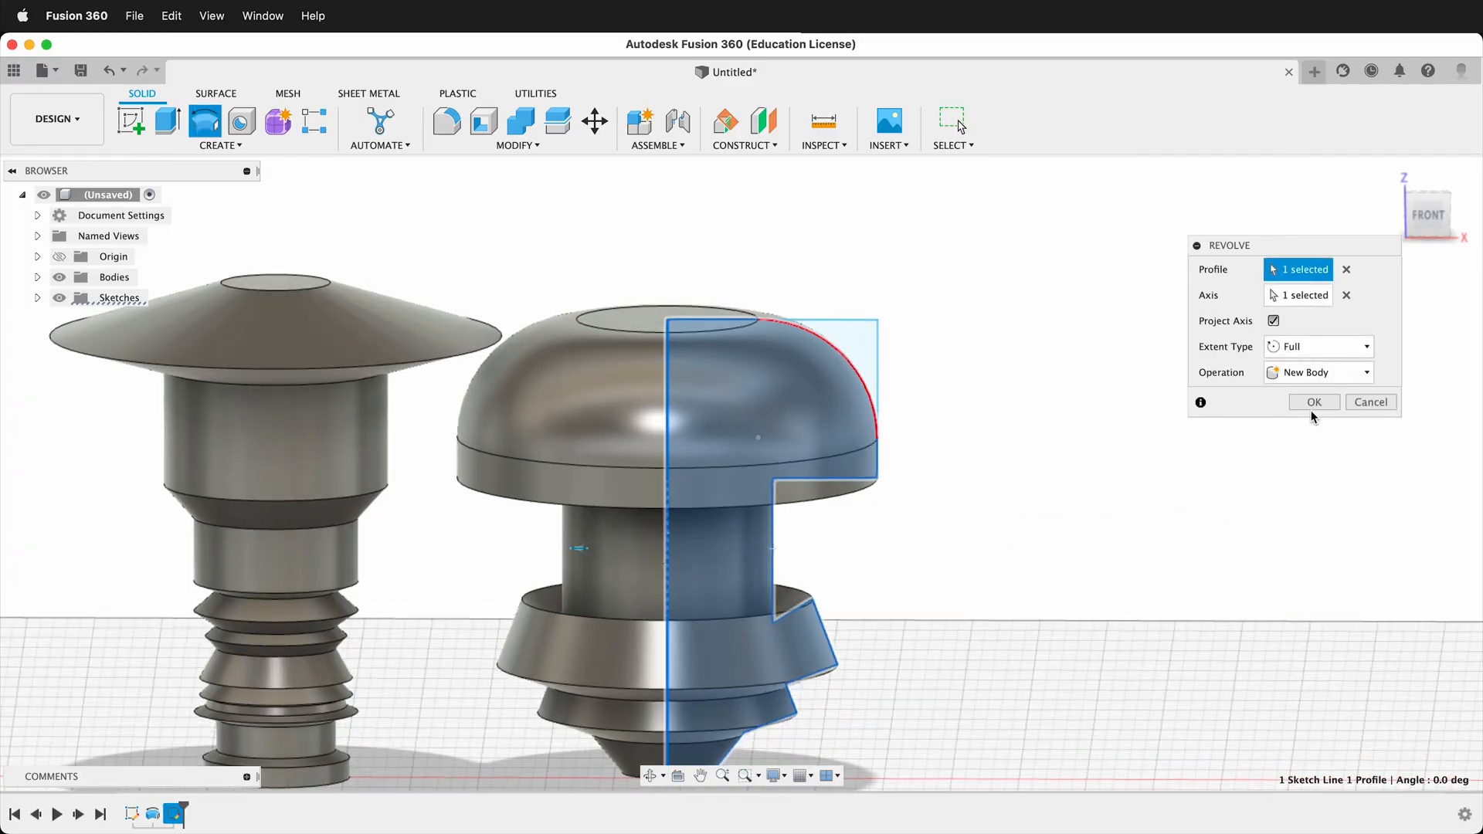
click(1313, 402)
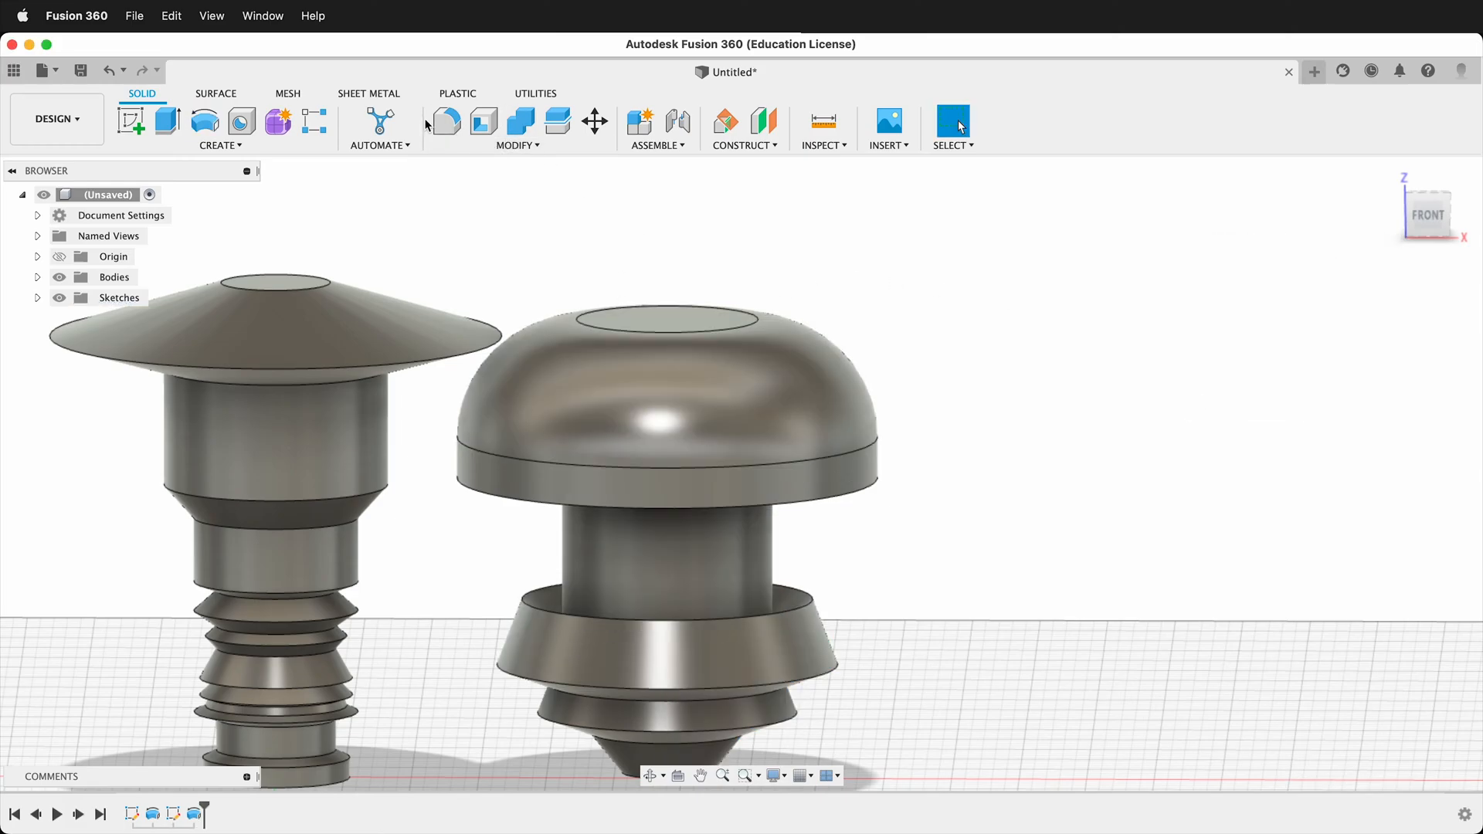
Fillet the mushroom's cap and collar edges at 20 mm
click(445, 121)
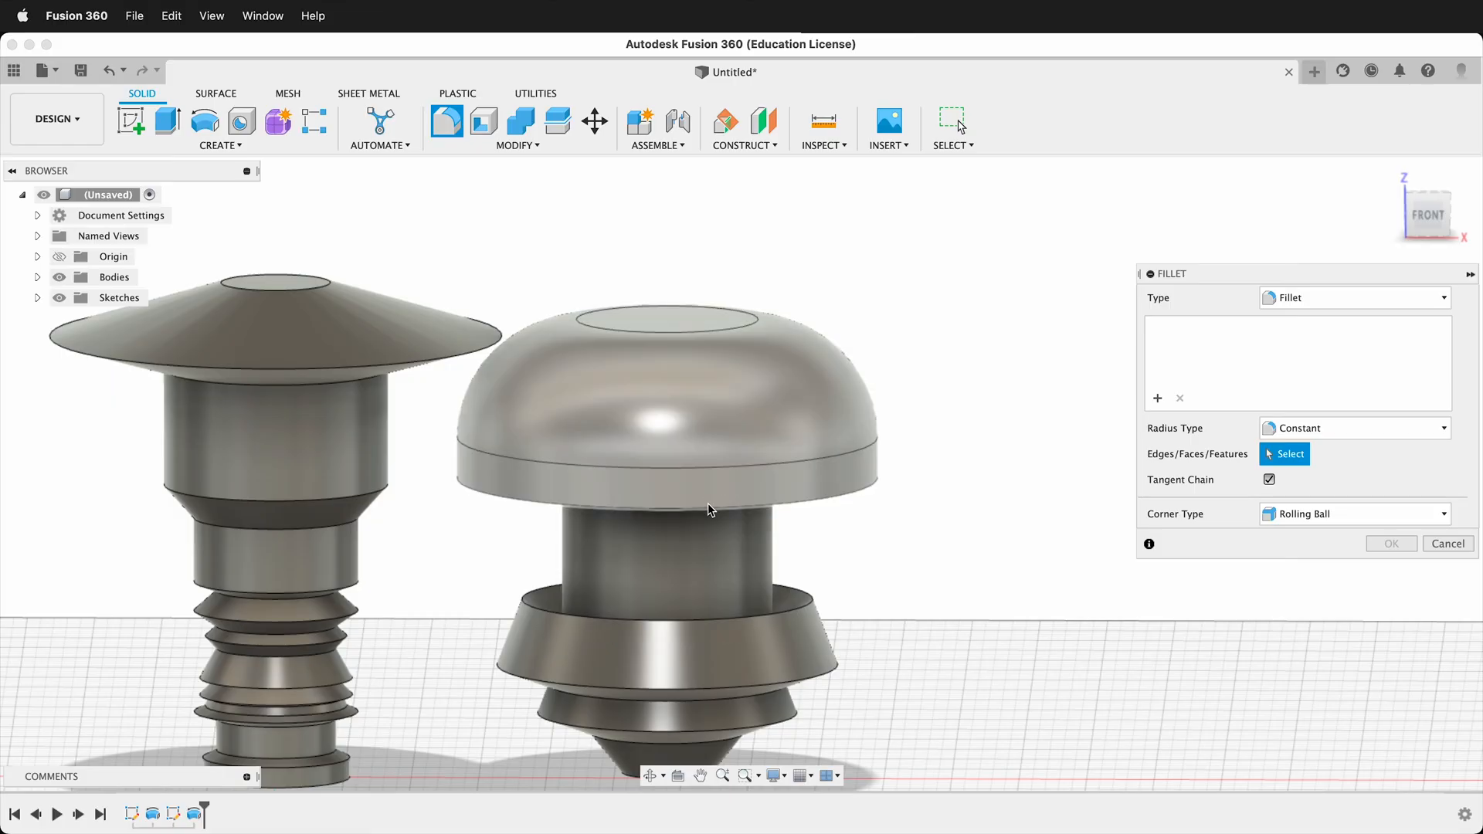
click(662, 482)
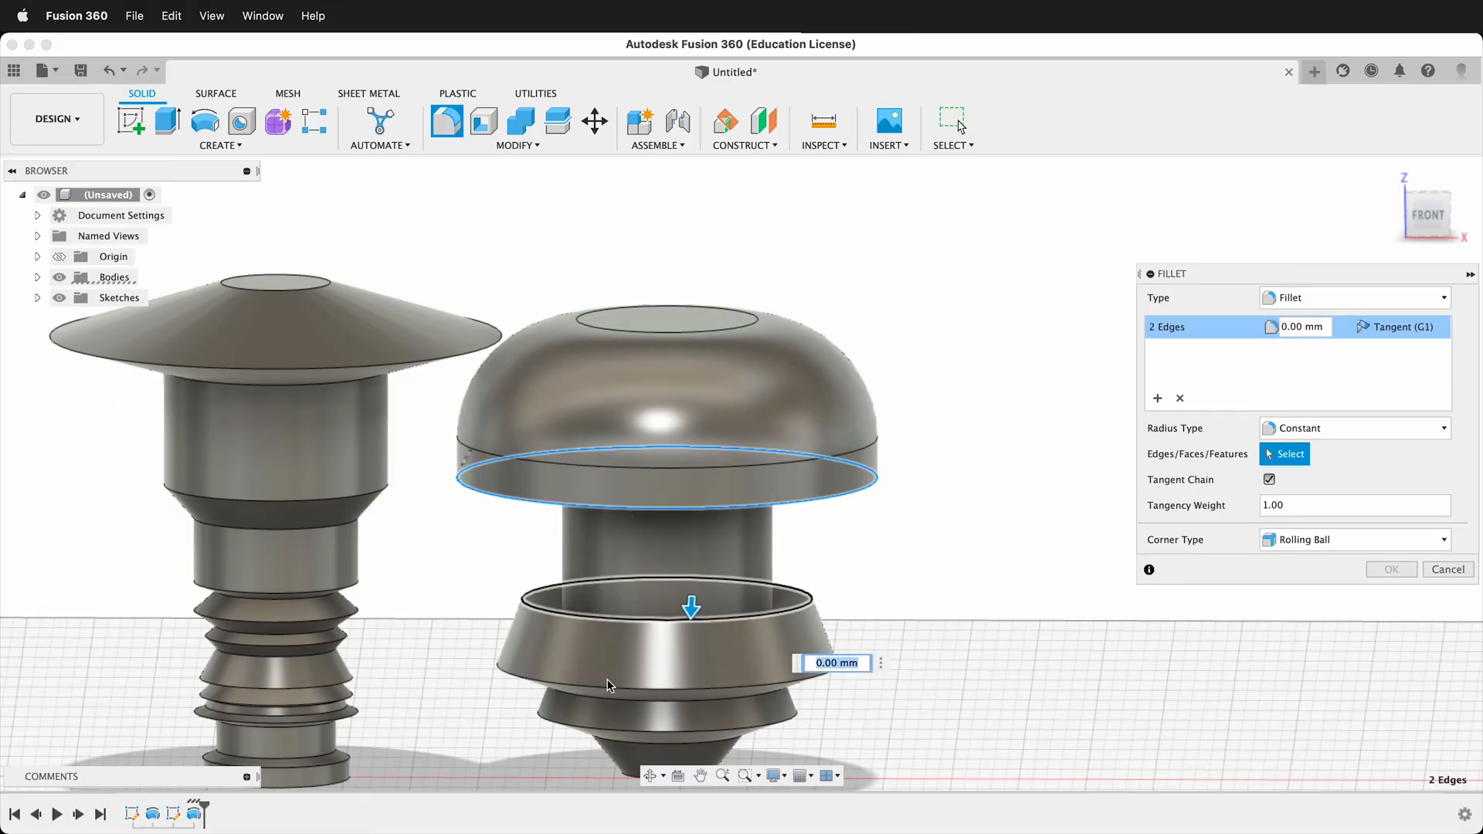
click(576, 697)
text(20)
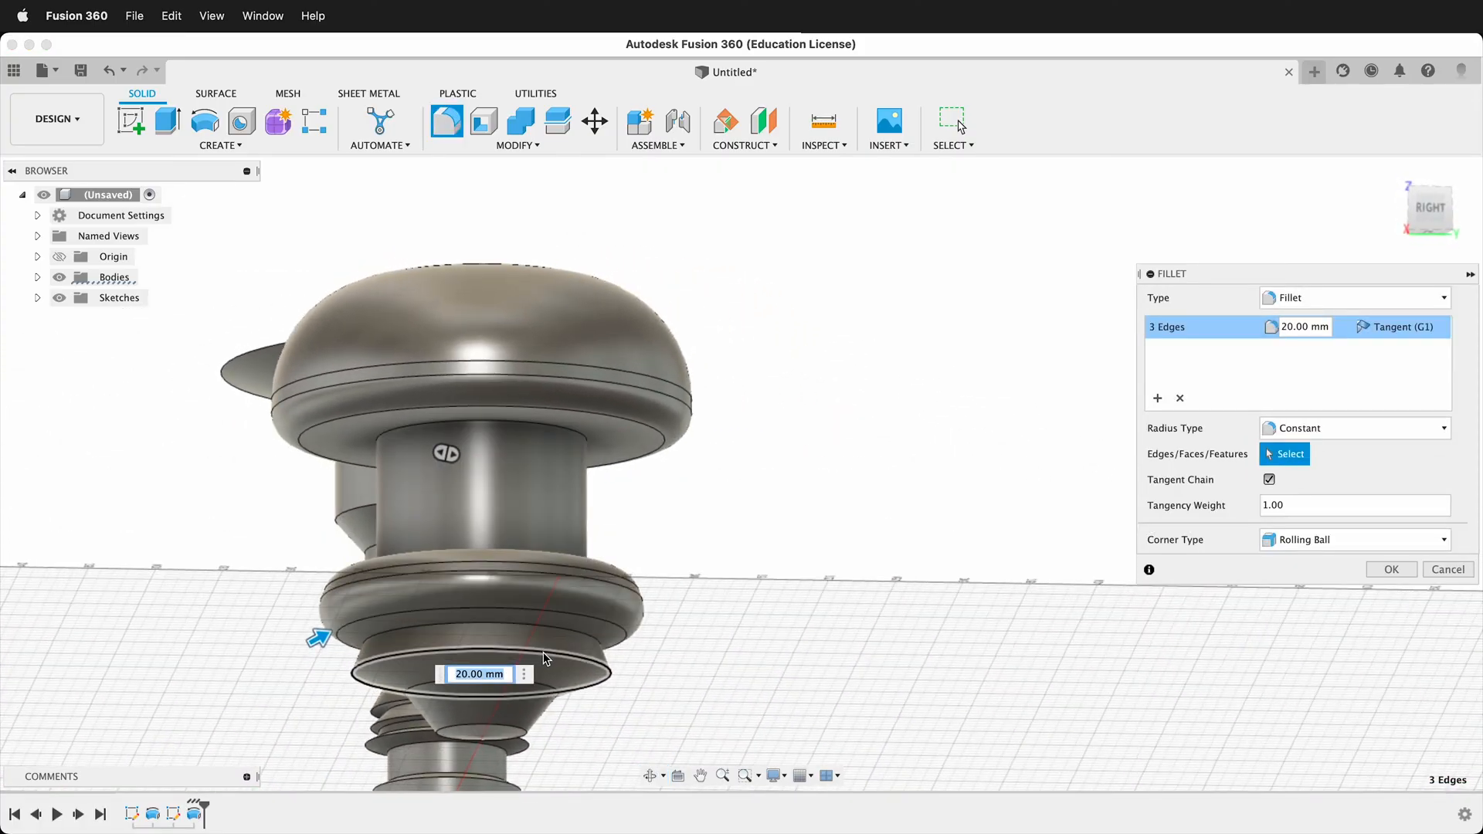
drag(320, 636, 355, 620)
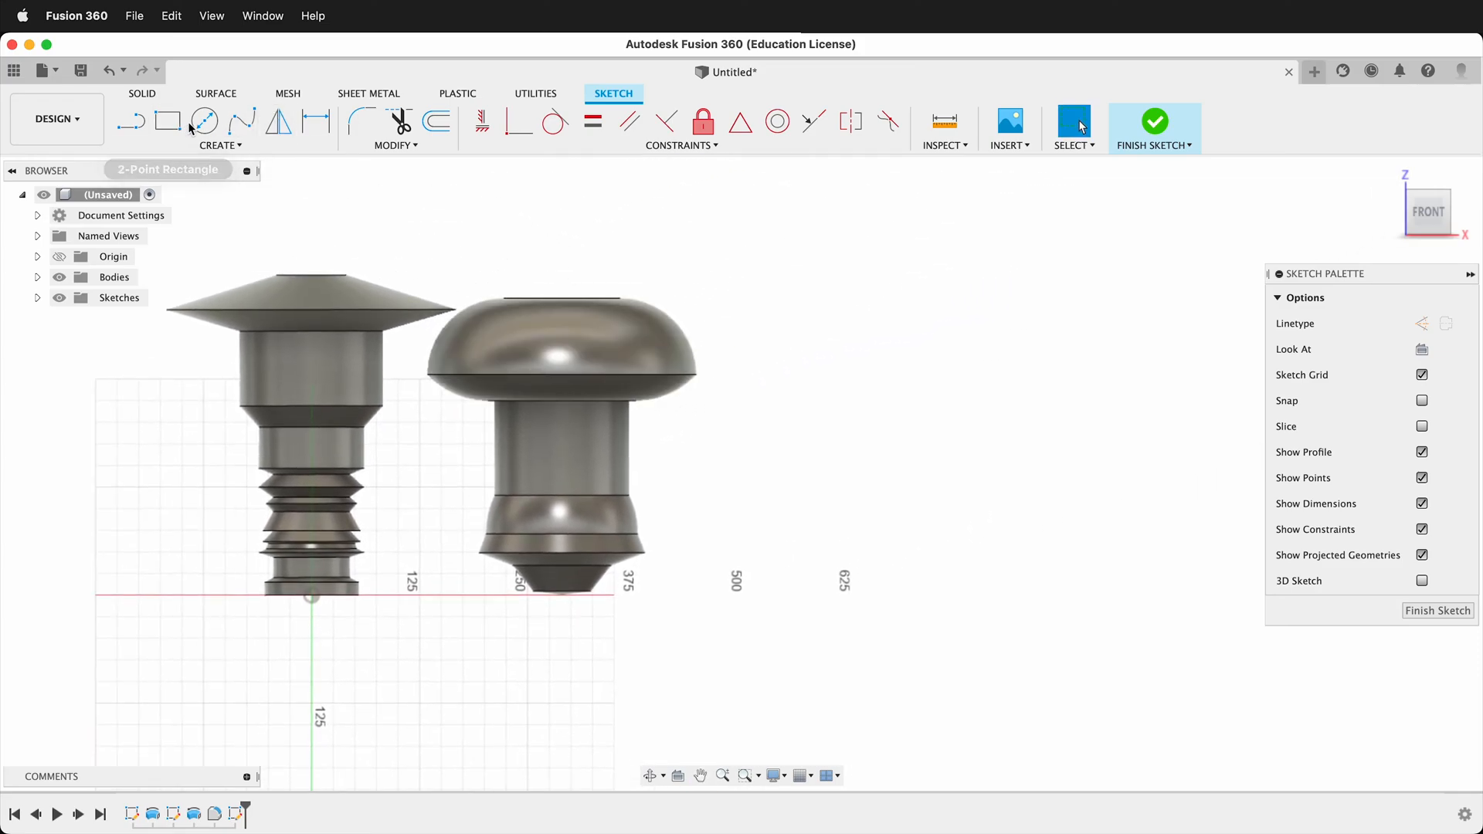
Revolve a fit-point spline into the bulb body, then select Body1–Body3 in the browser
click(241, 120)
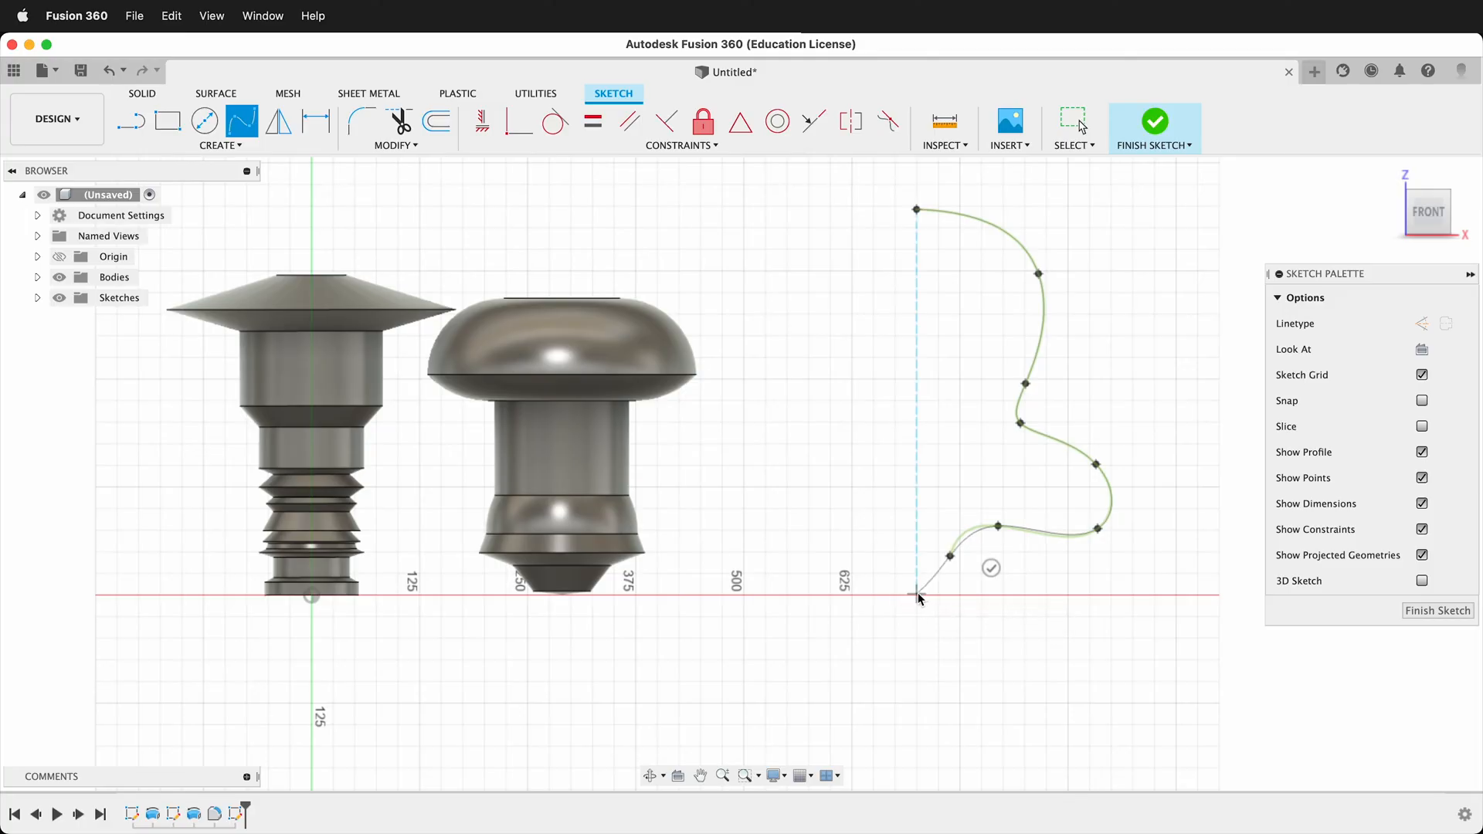
drag(918, 598, 946, 626)
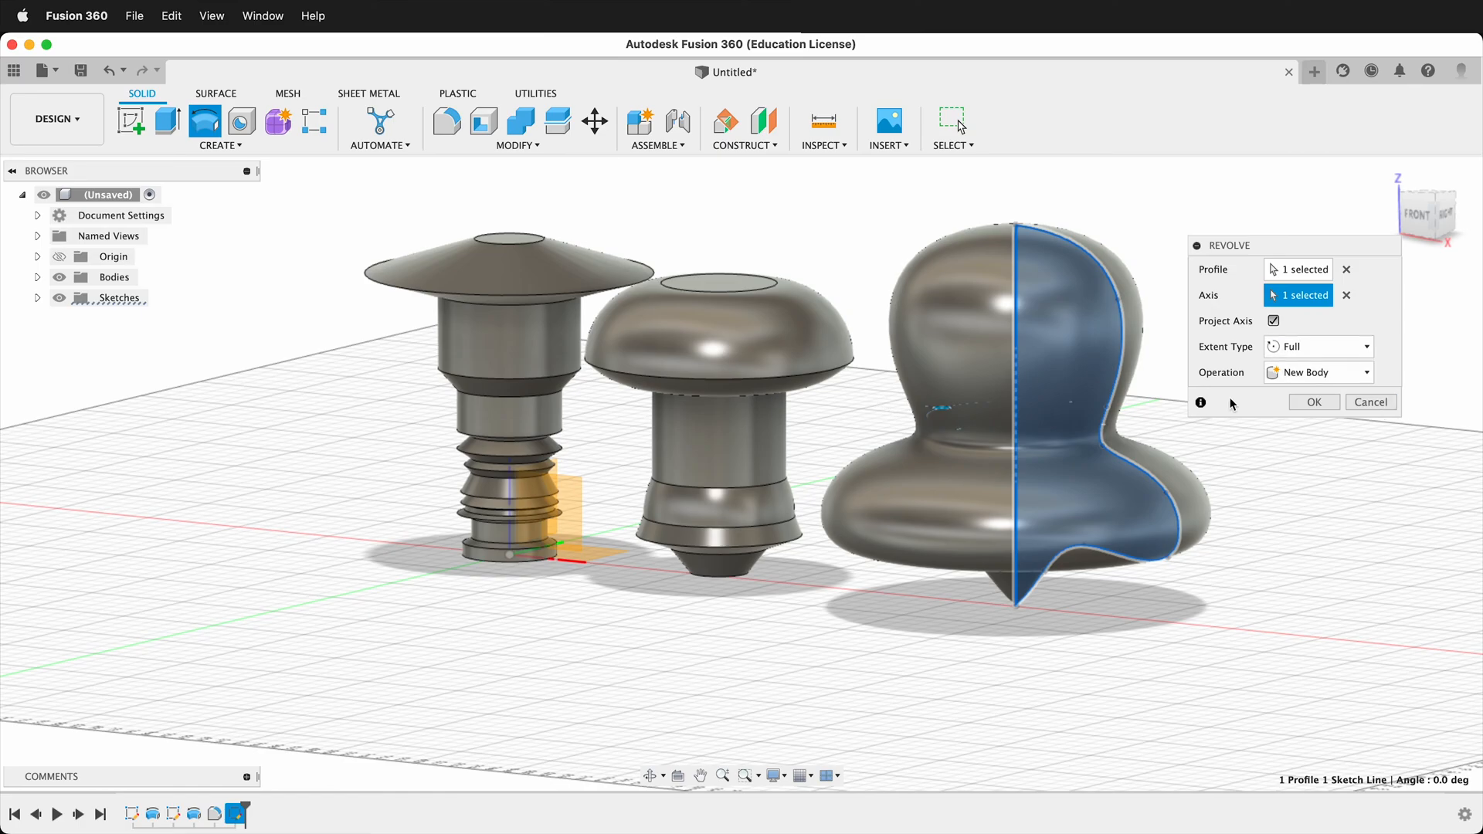
click(1312, 401)
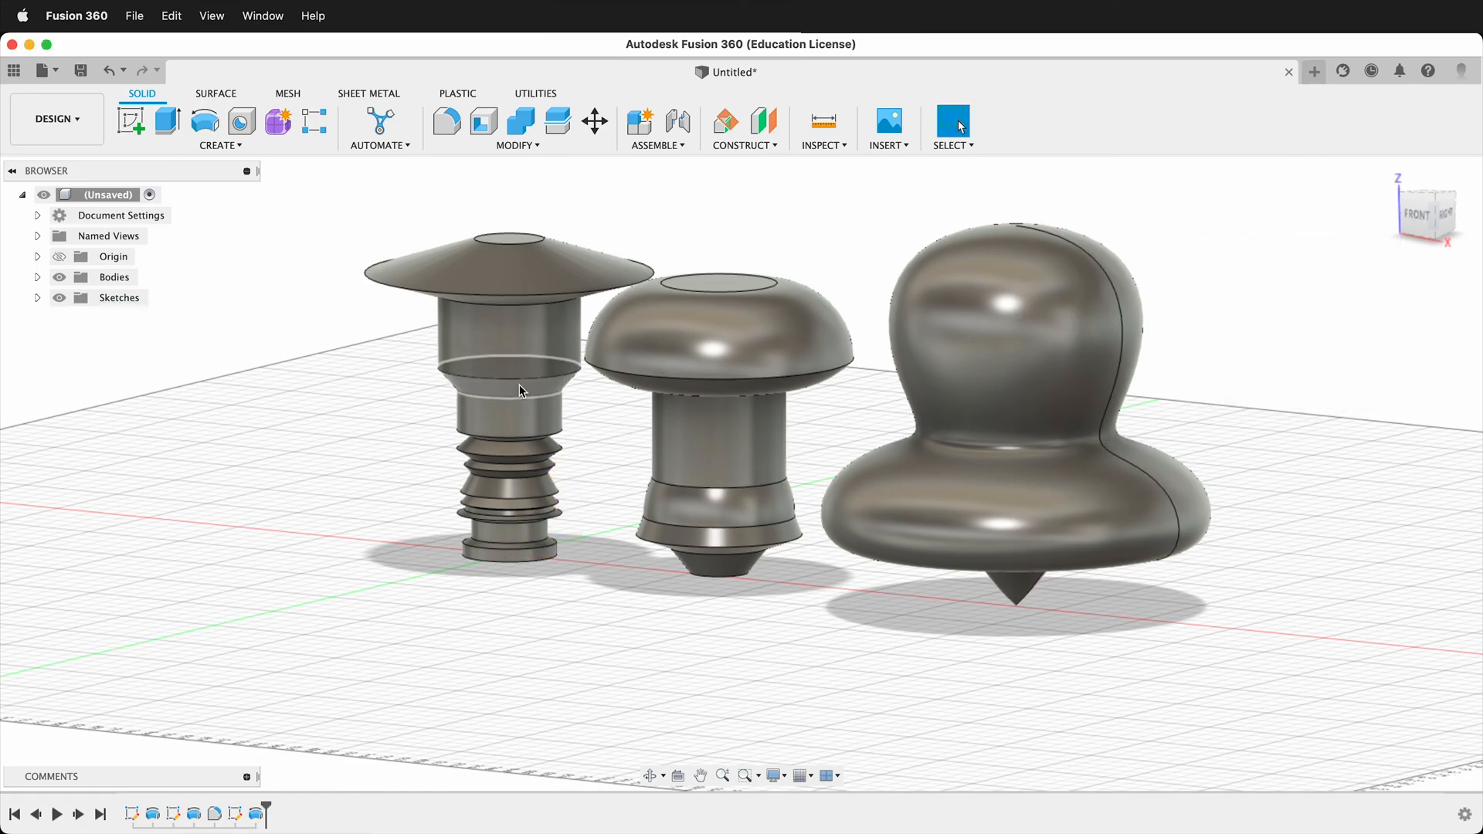
click(37, 276)
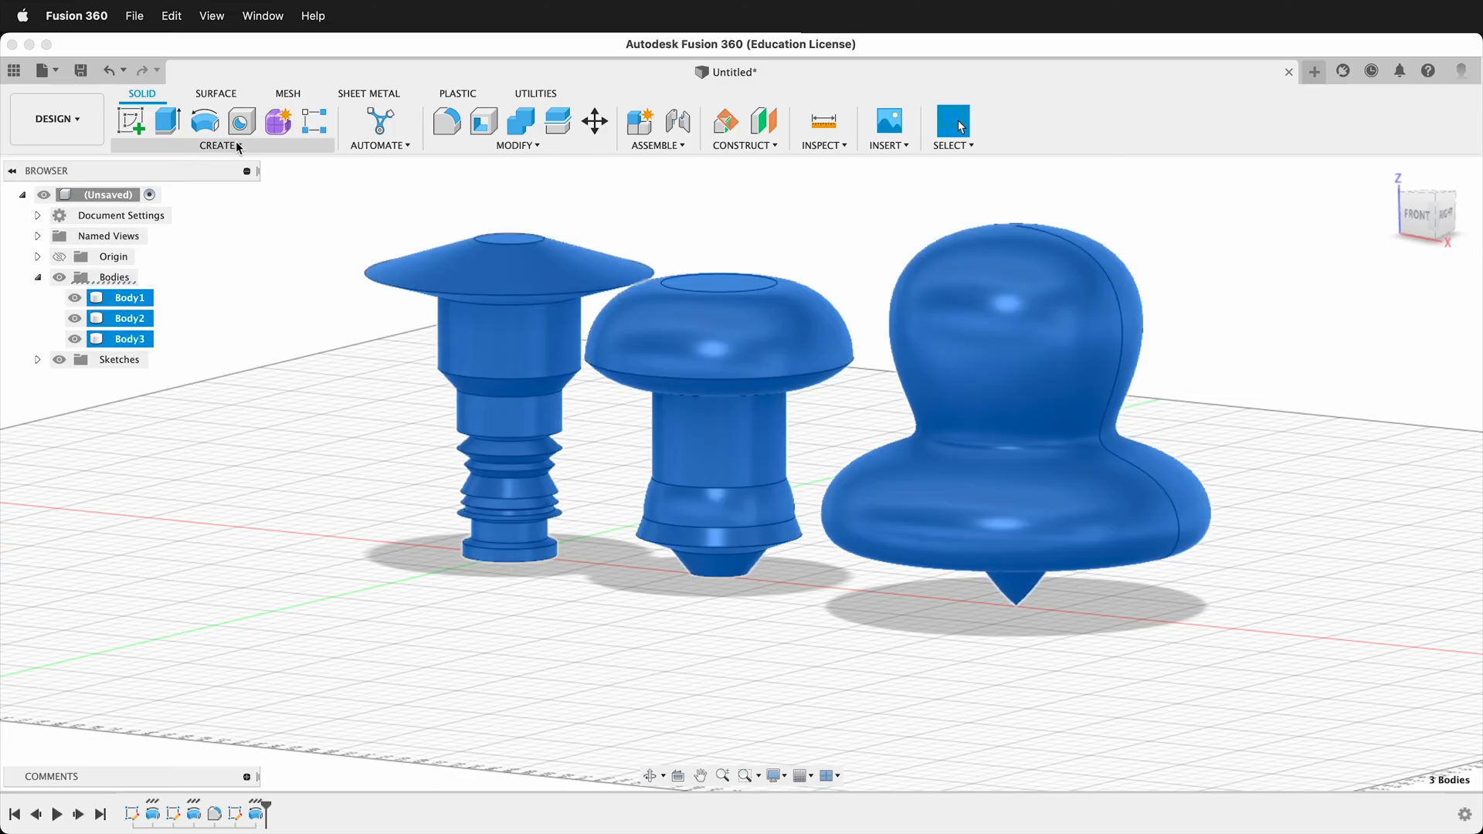
Create Components from Bodies and show each component in its own colour
right_click(130, 297)
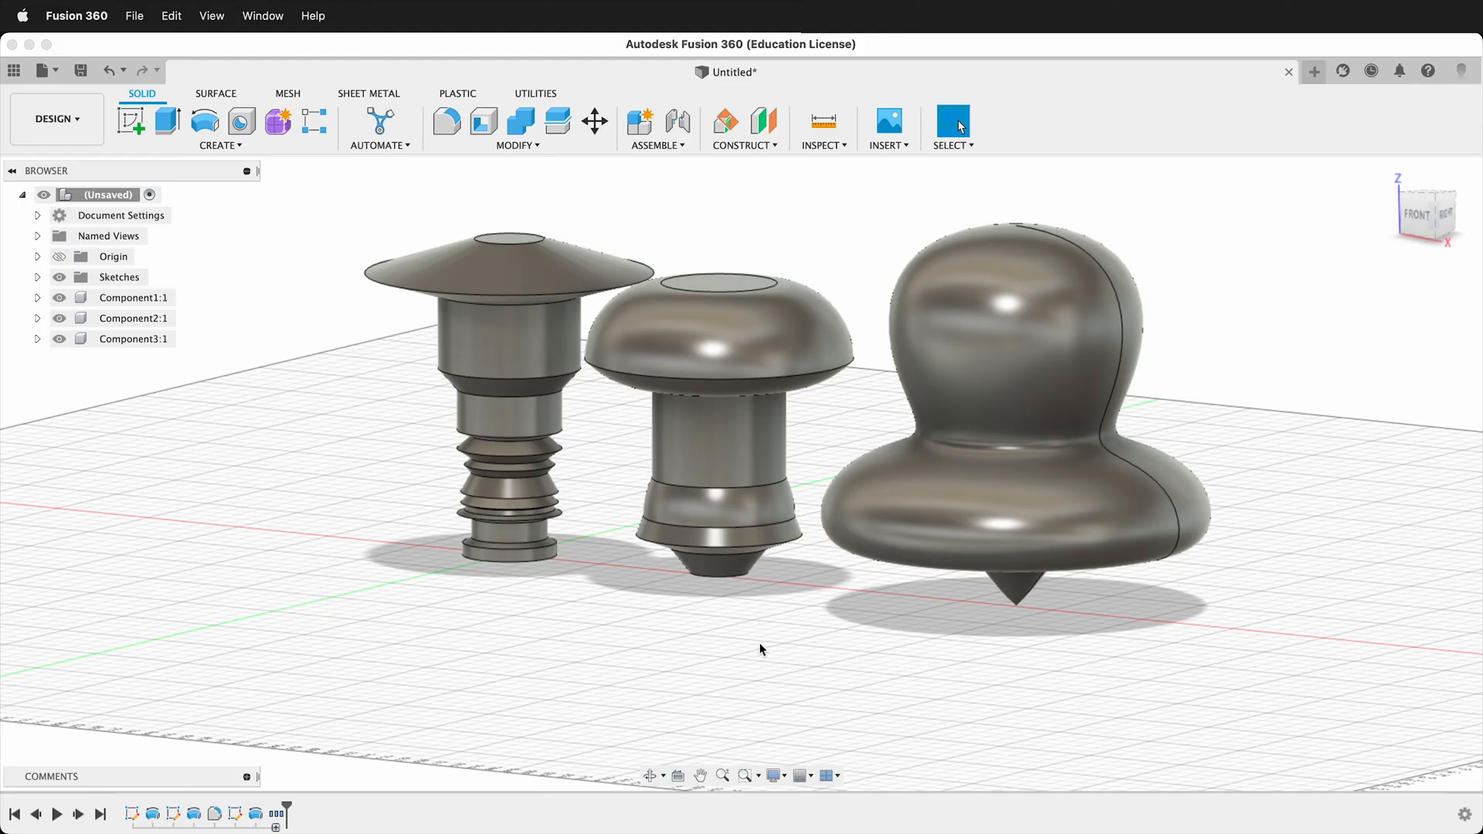
mouse_move(276, 628)
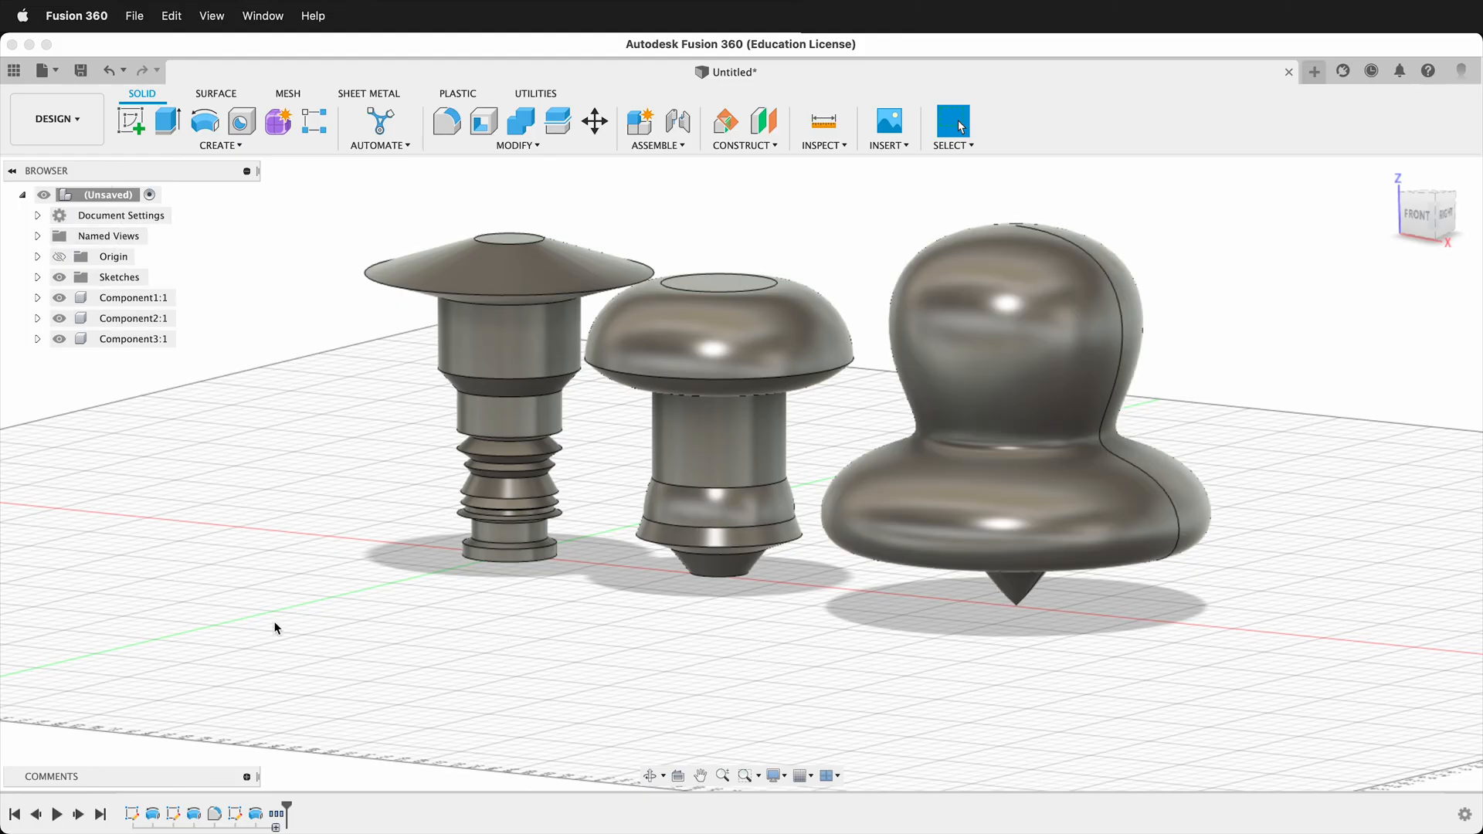
click(820, 128)
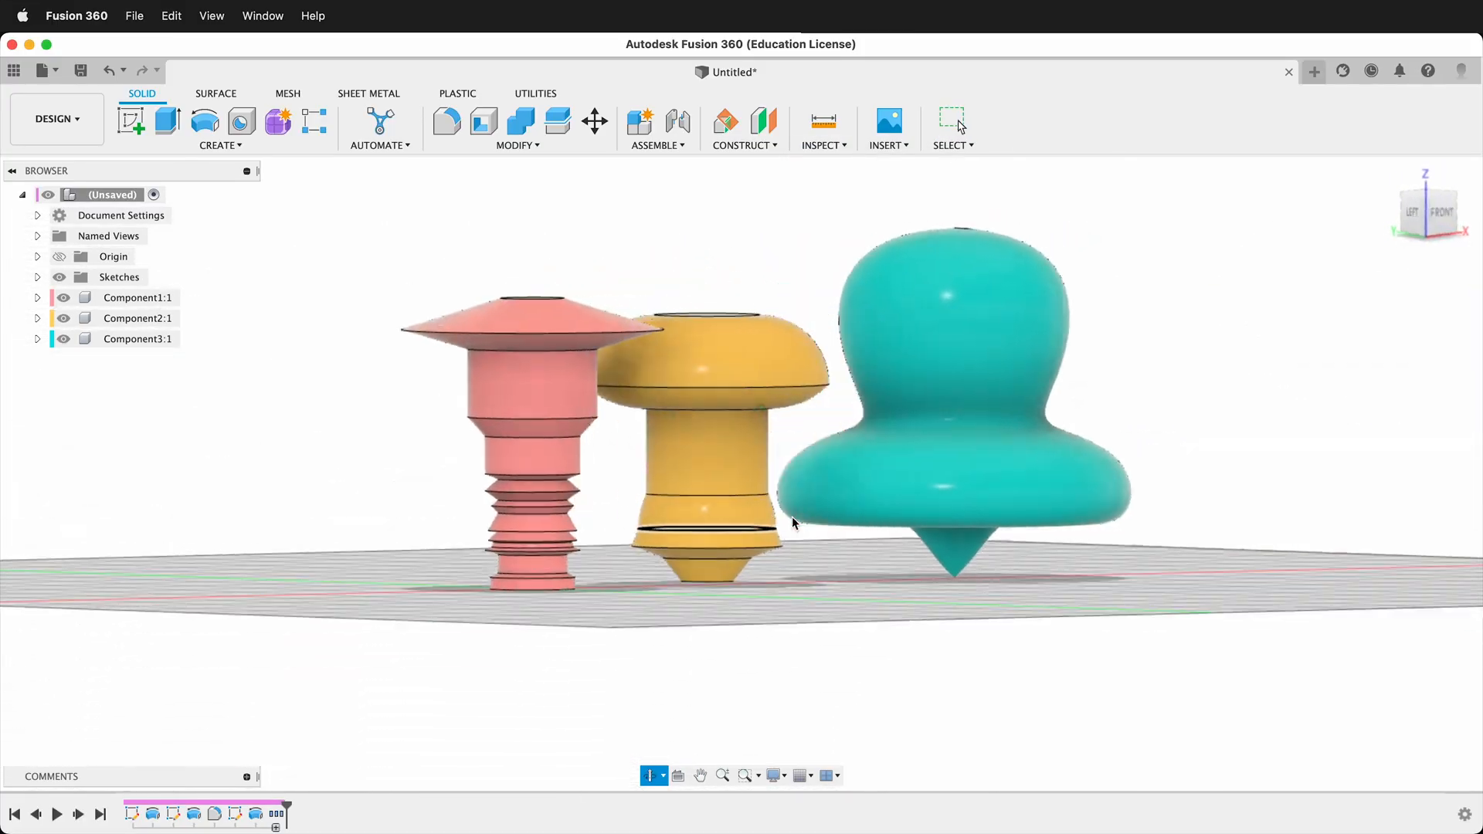
drag(794, 521, 482, 530)
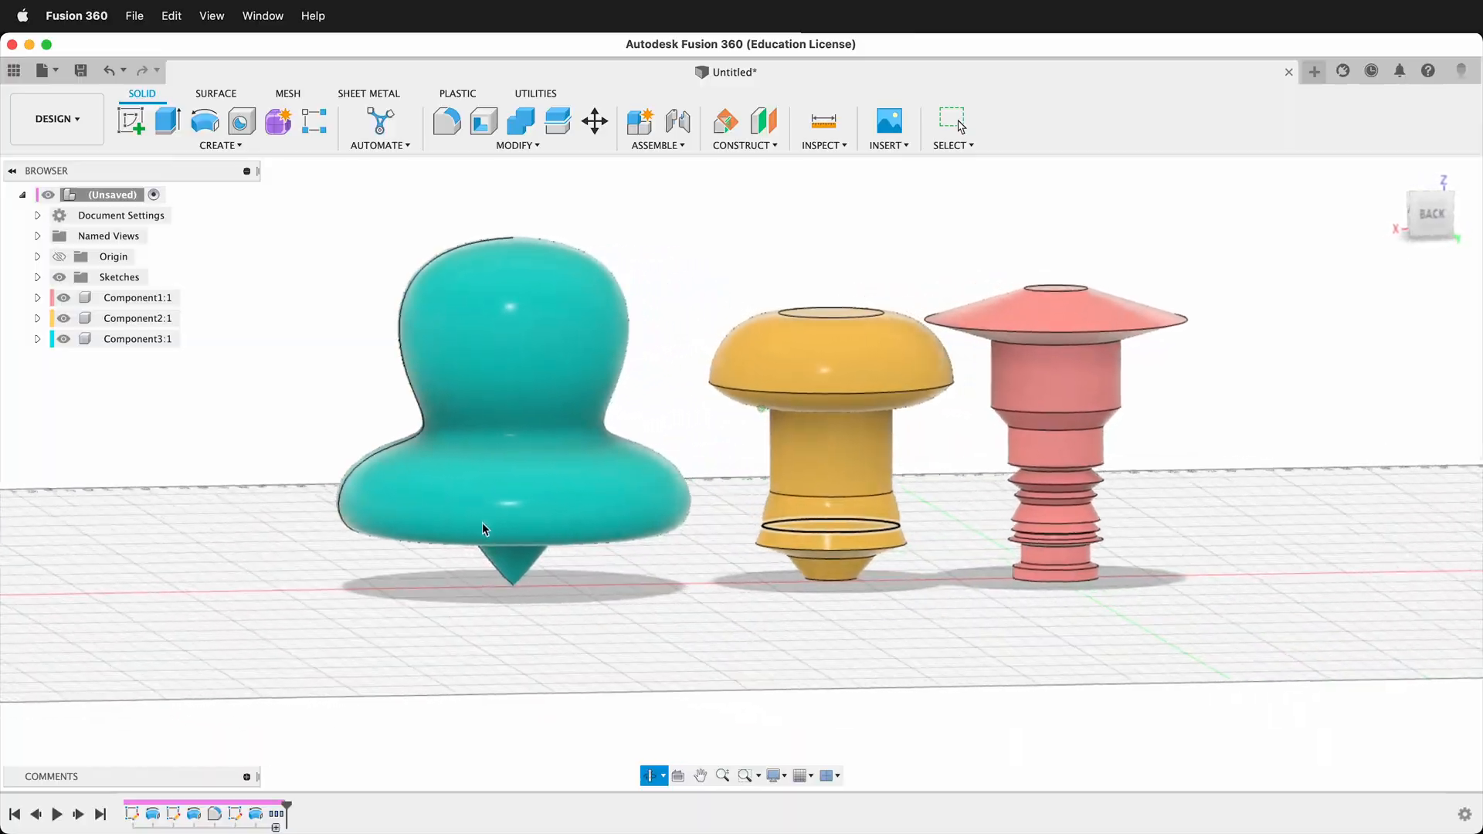